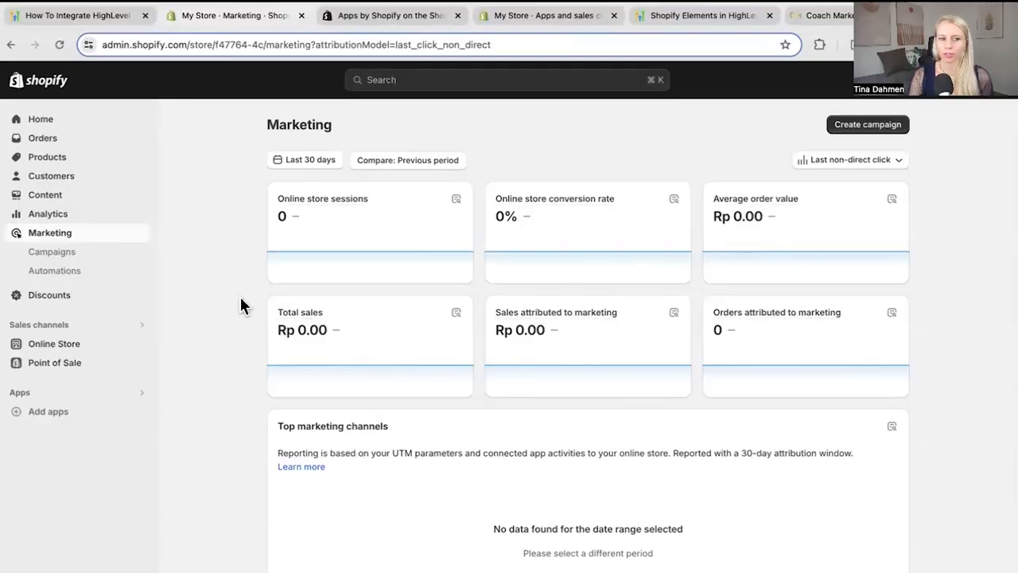
pyautogui.moveTo(191, 283)
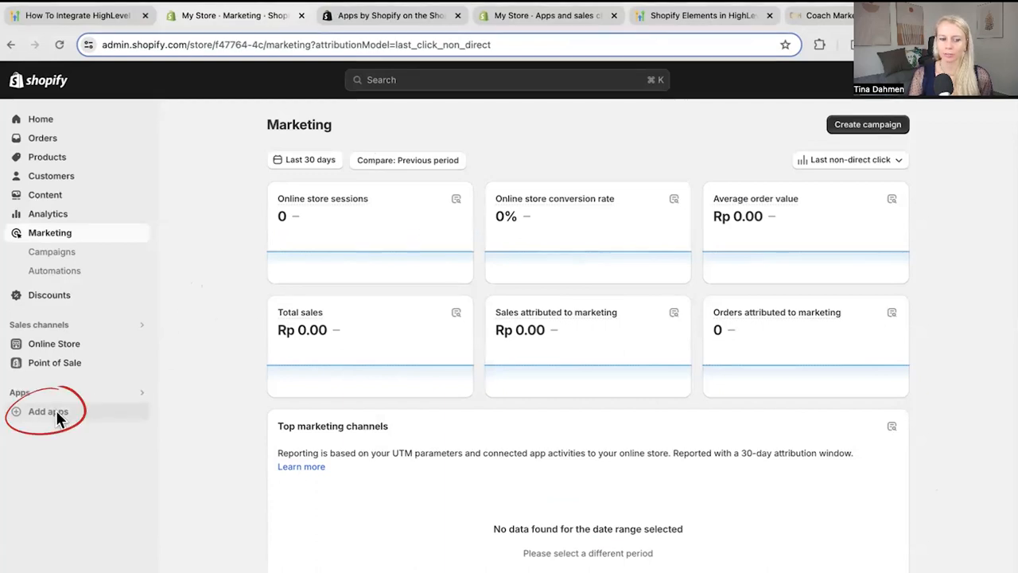
# Browse Add apps and Shopify-made apps, then reach Settings > Apps and sales channels.
pyautogui.click(48, 410)
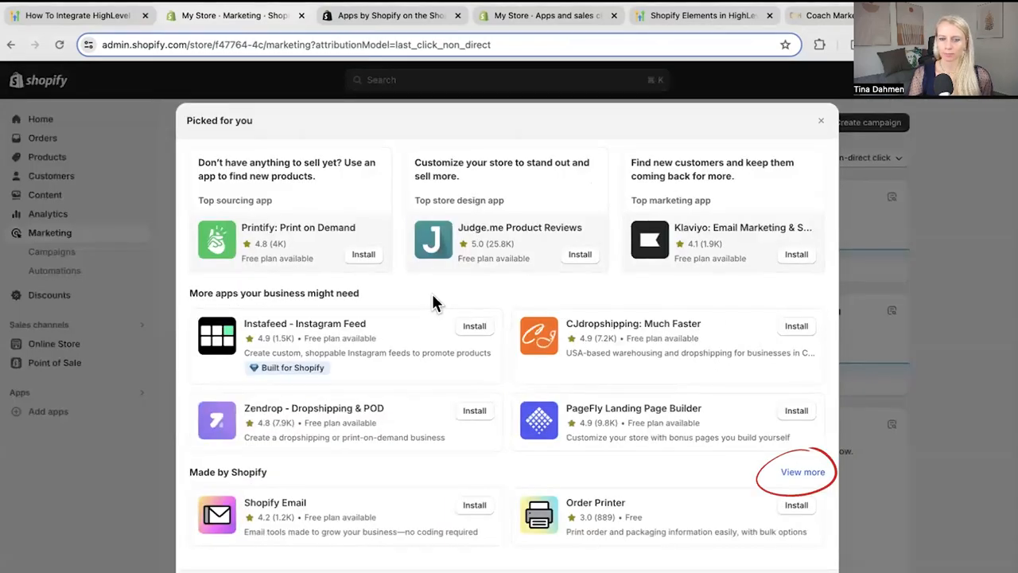
pyautogui.click(802, 470)
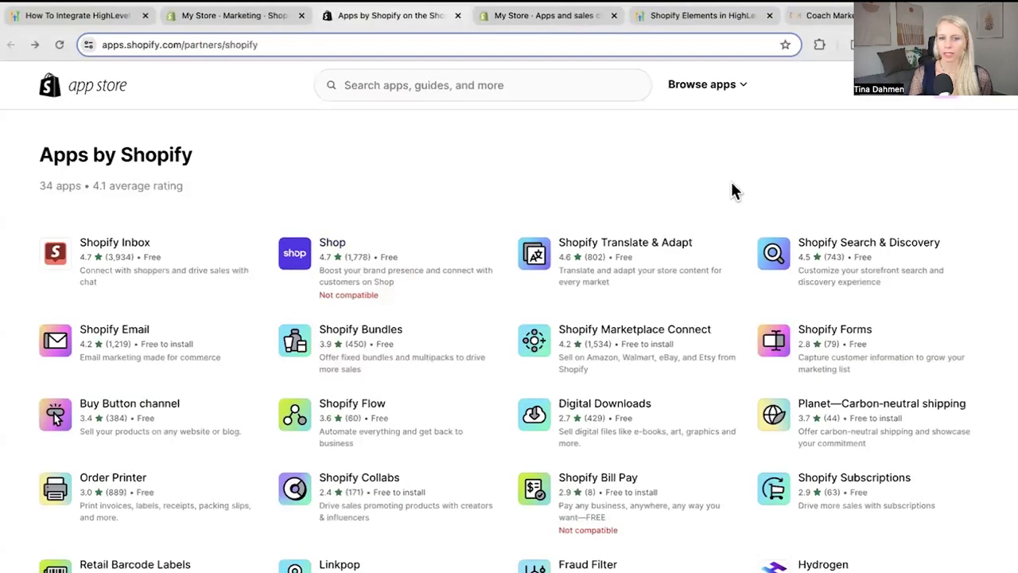
pyautogui.click(946, 95)
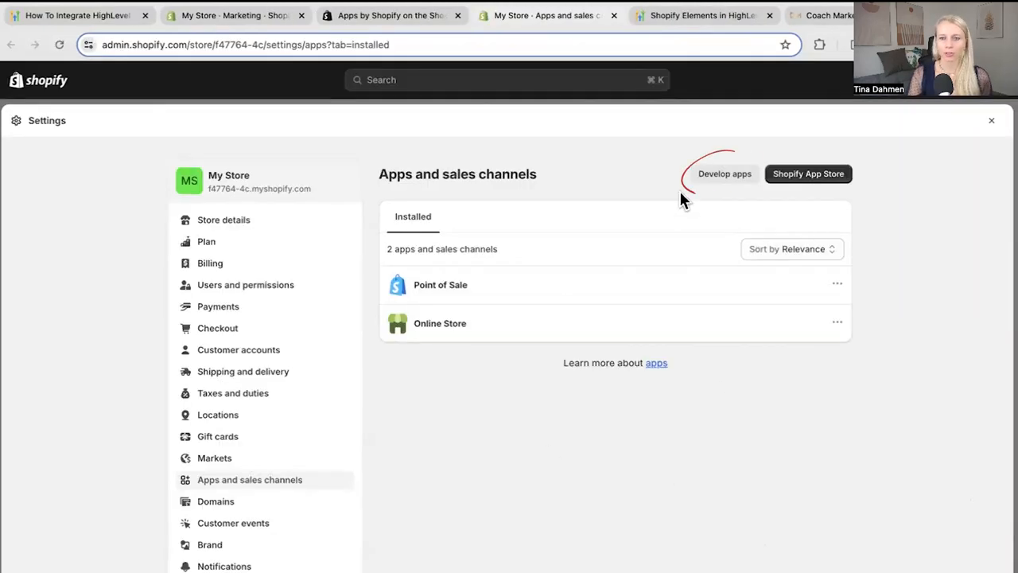
# Allow custom app development in the Shopify store and confirm it.
pyautogui.click(724, 173)
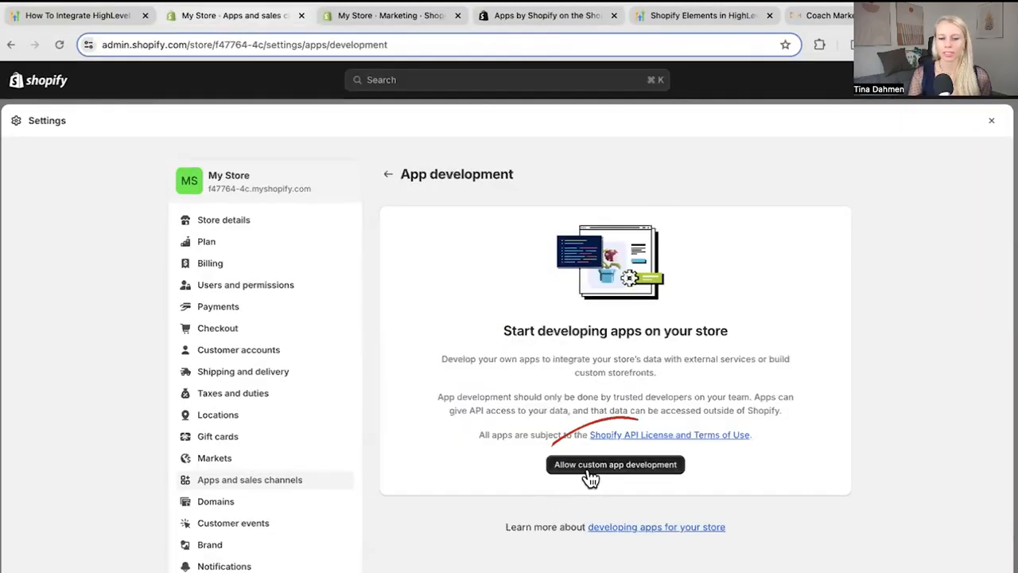
pyautogui.click(614, 465)
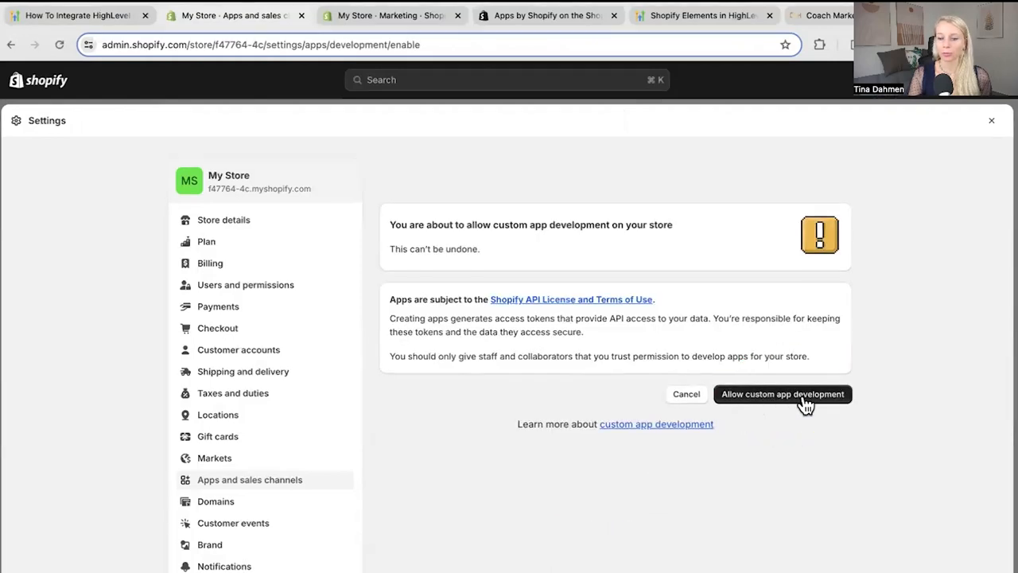
pyautogui.click(783, 394)
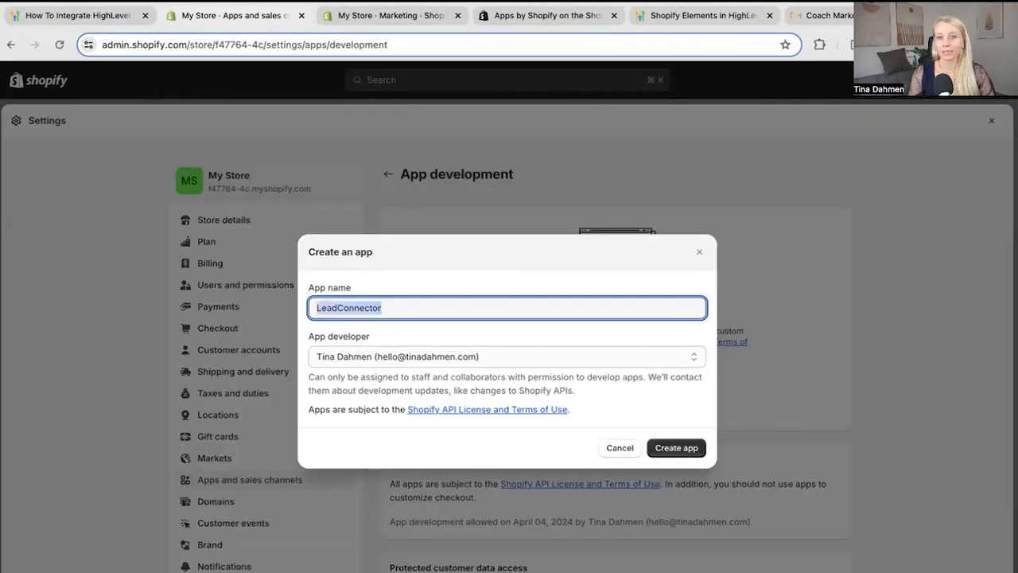
pyautogui.moveTo(579, 442)
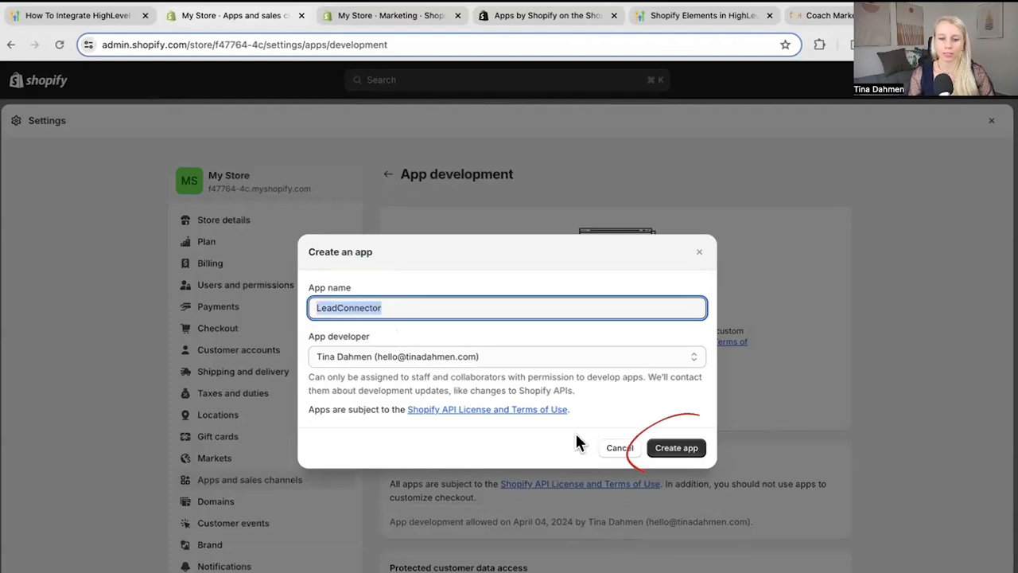
# Create the LeadConnector app and tick the needed Admin API access scopes.
pyautogui.click(674, 447)
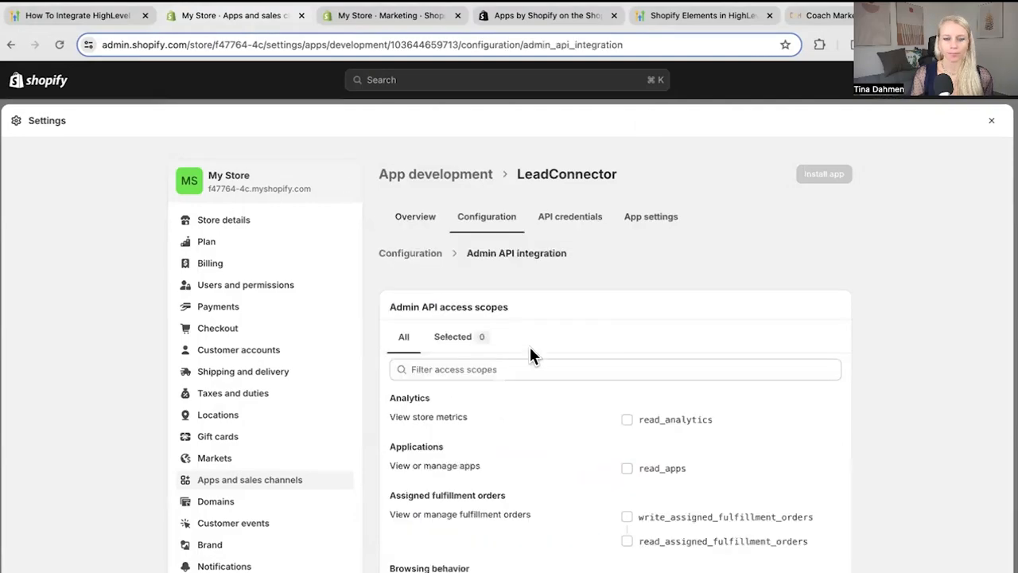
pyautogui.scroll(-3)
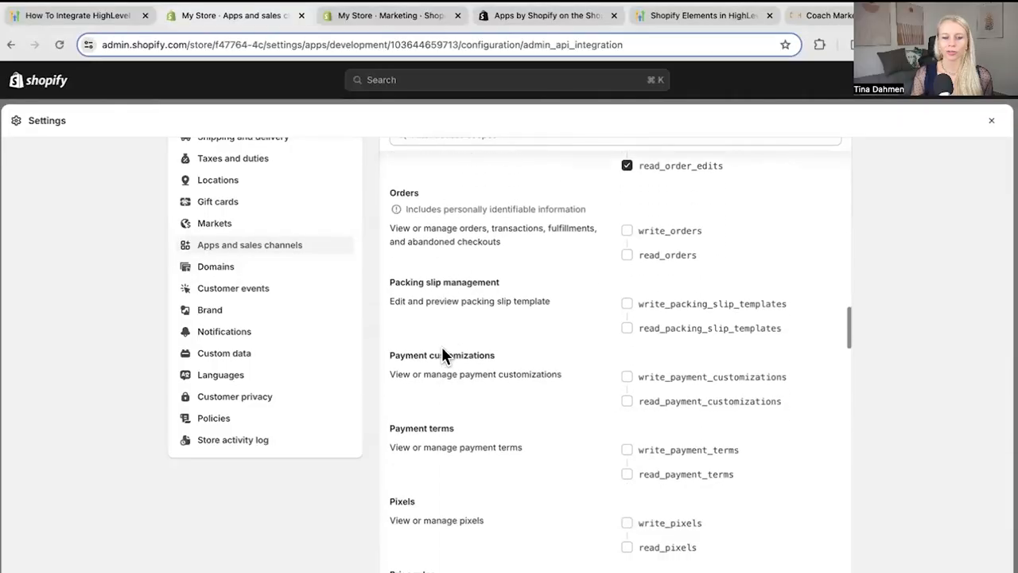
pyautogui.scroll(-3)
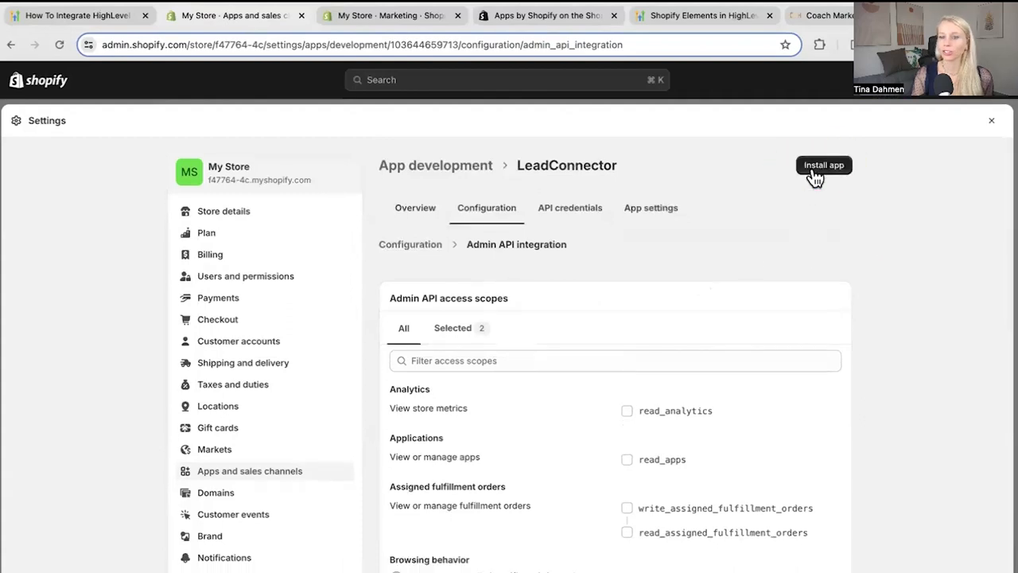
# Install the LeadConnector app and reveal its Admin API access token.
pyautogui.click(824, 164)
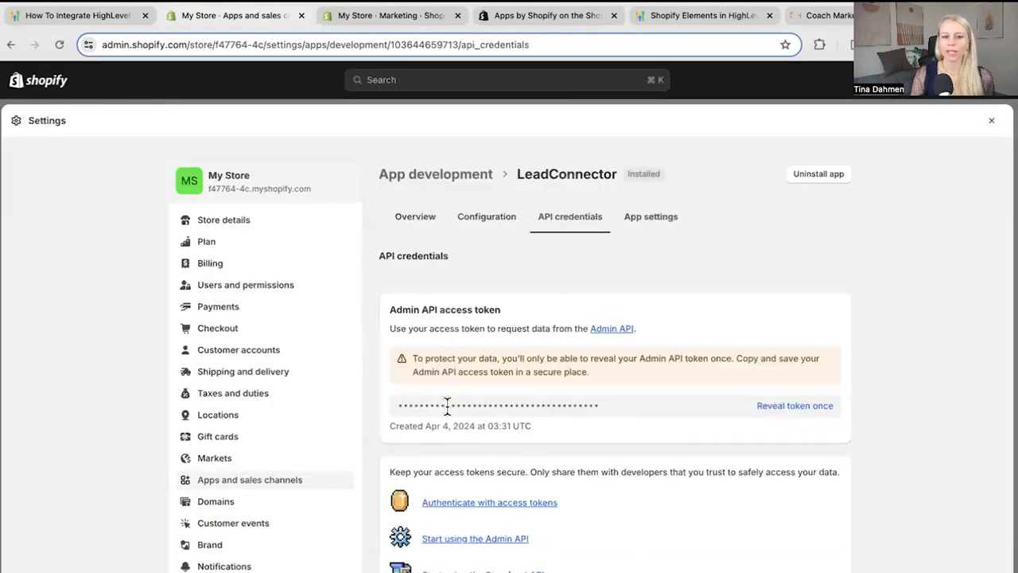
pyautogui.moveTo(795, 406)
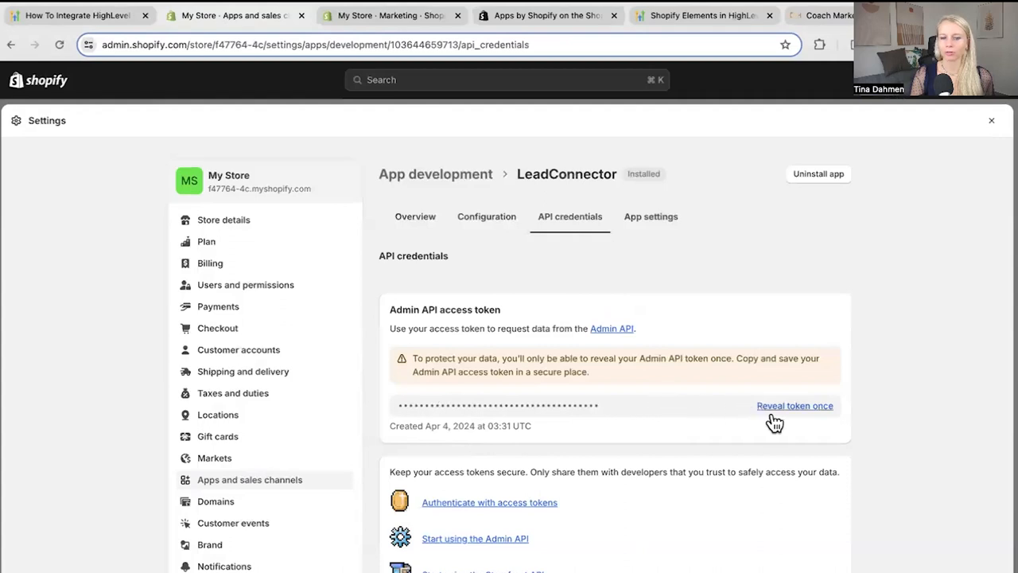
pyautogui.click(794, 405)
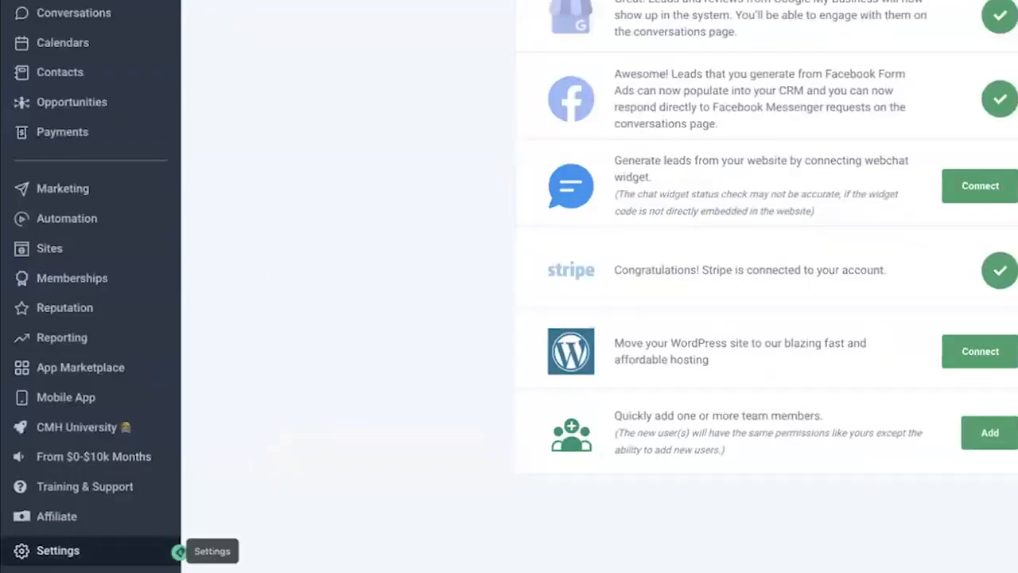
# Connect Shopify under Settings > Integrations with the Admin API access token pasted in.
pyautogui.click(58, 550)
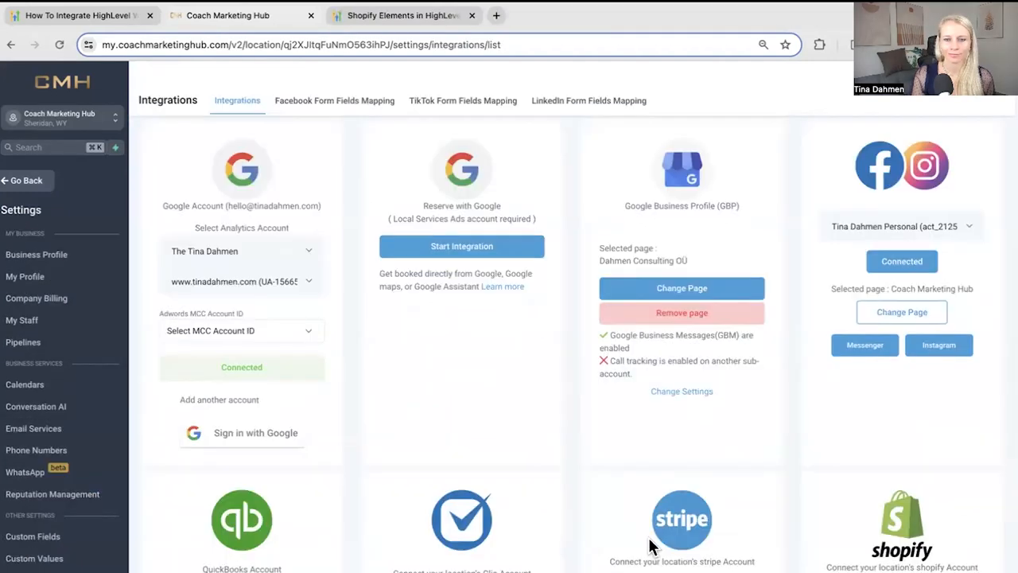
pyautogui.scroll(-3)
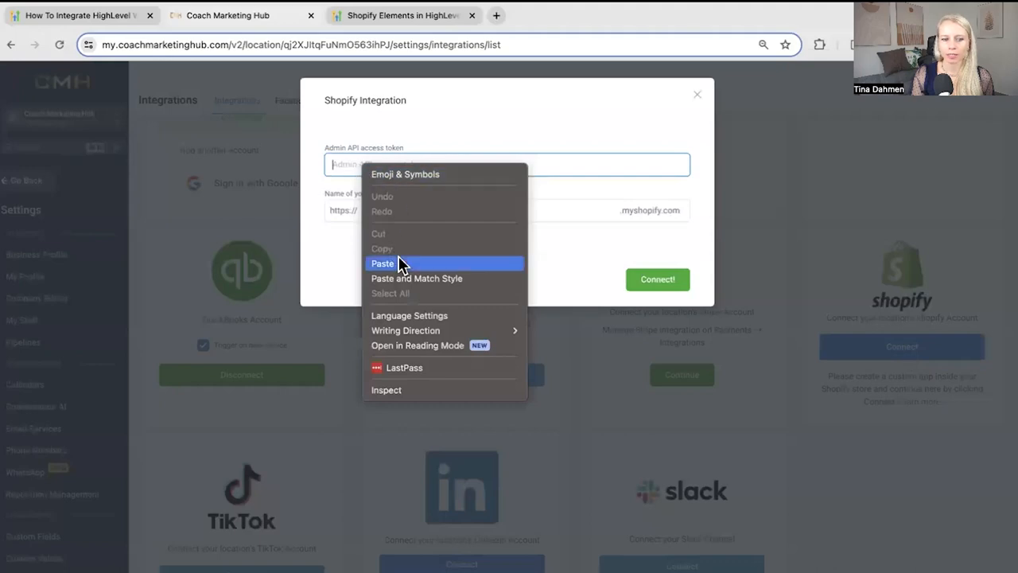
pyautogui.click(382, 264)
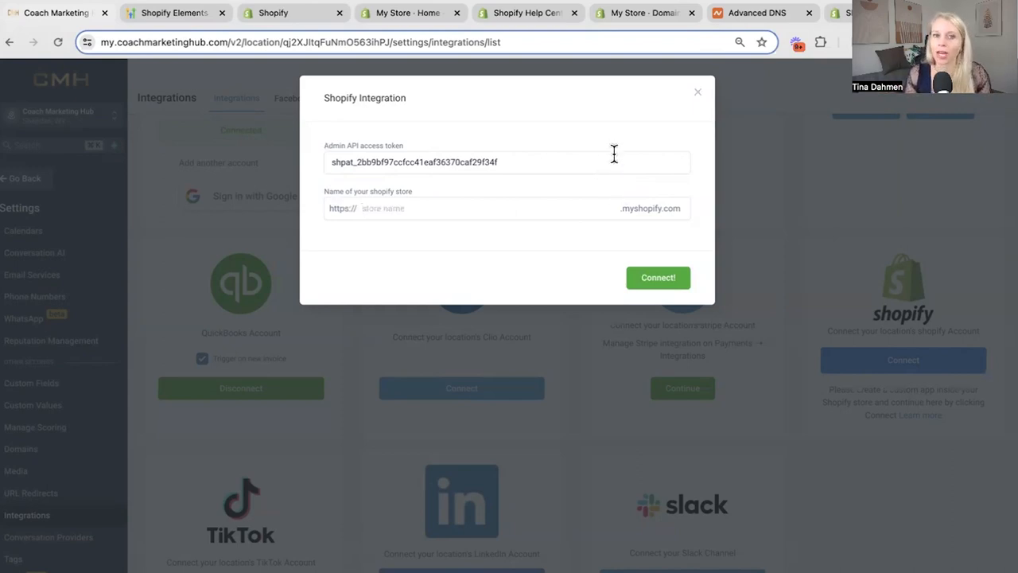
pyautogui.click(756, 12)
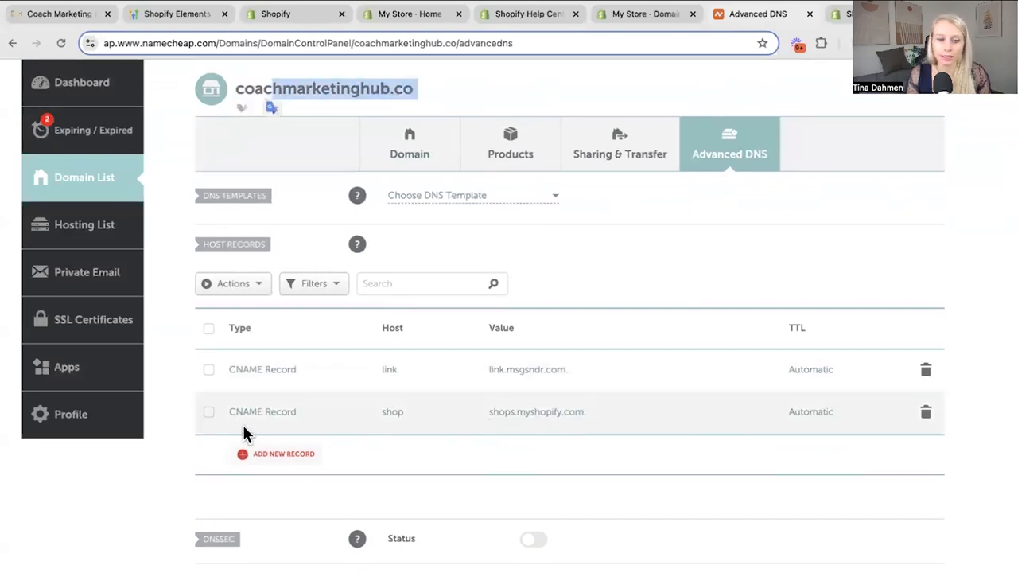
pyautogui.moveTo(309, 421)
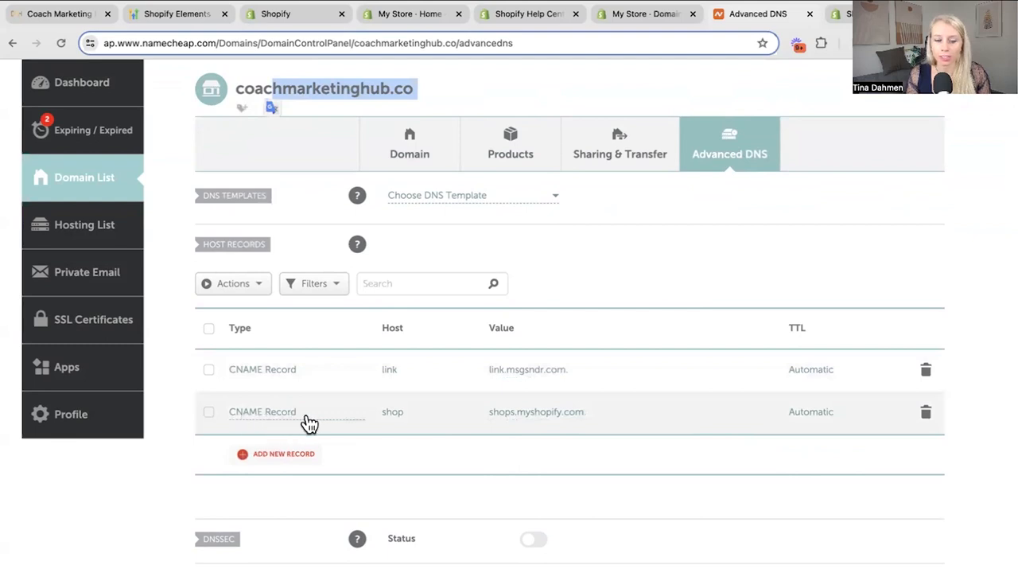
pyautogui.moveTo(420, 422)
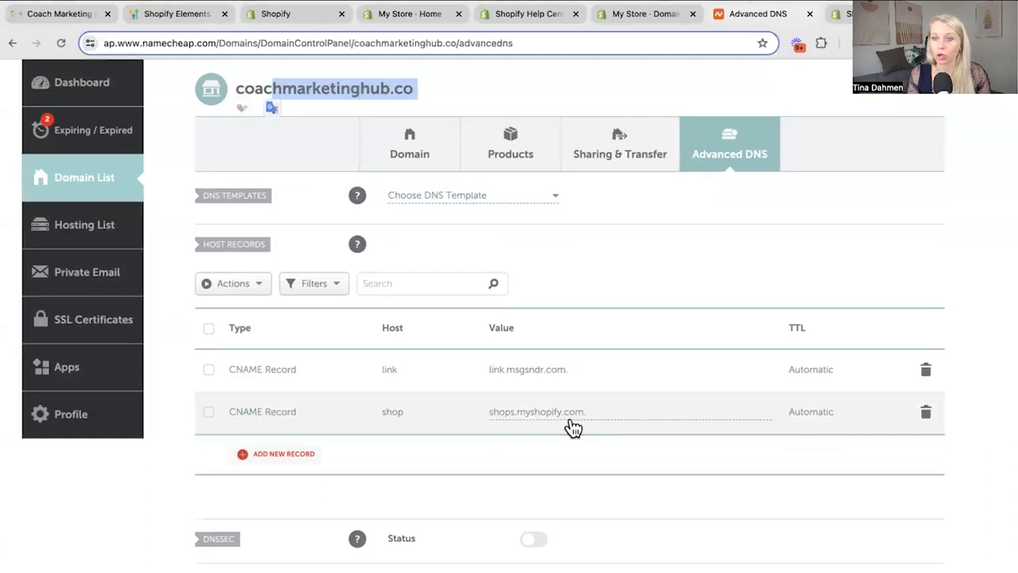
pyautogui.moveTo(564, 426)
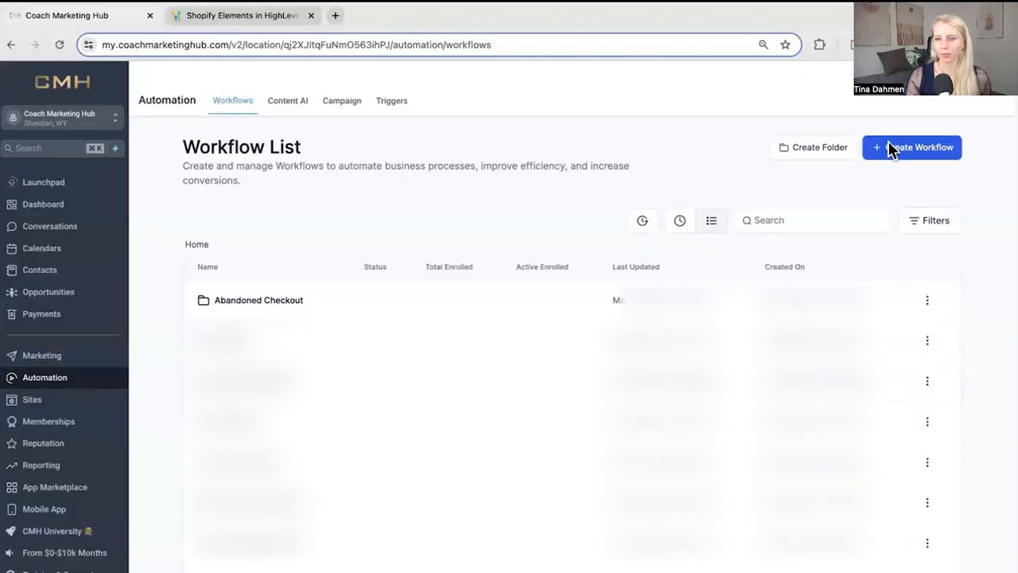
# Create the SHOPIFY DEMO workflow with a saved Abandoned Checkout trigger (10-minute duration).
pyautogui.click(913, 147)
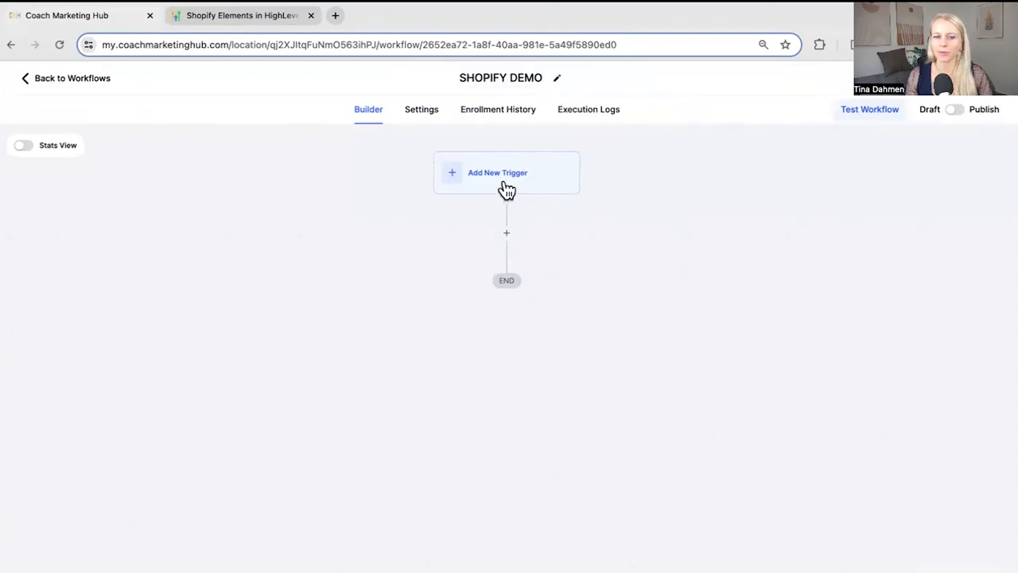
pyautogui.click(506, 172)
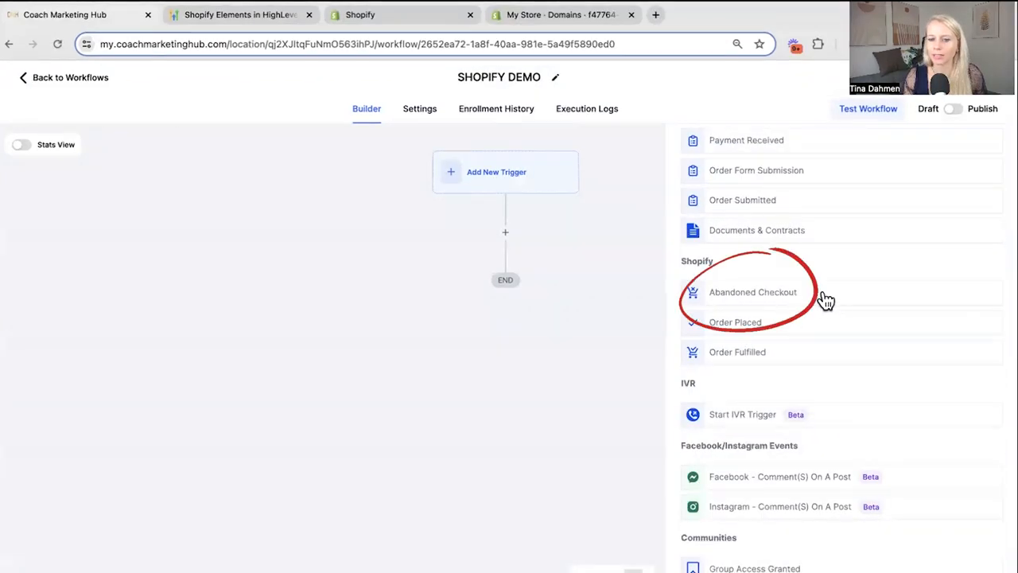
pyautogui.click(752, 293)
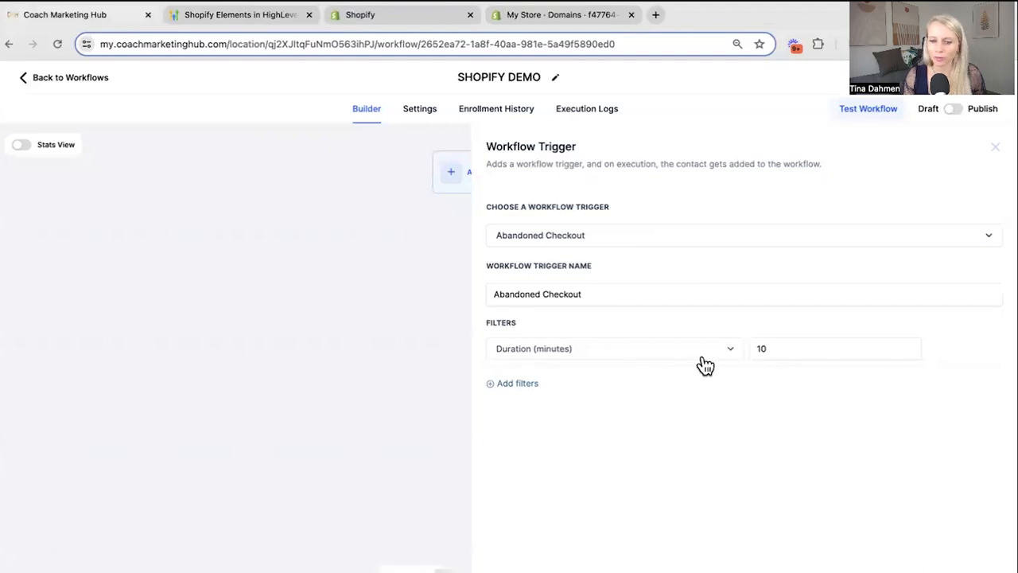
pyautogui.moveTo(596, 379)
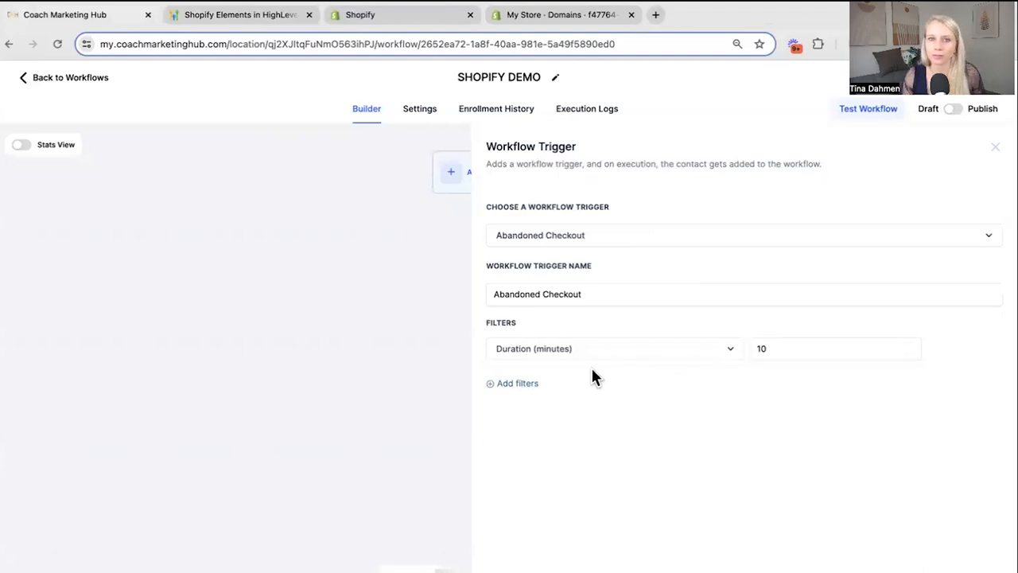
pyautogui.moveTo(649, 391)
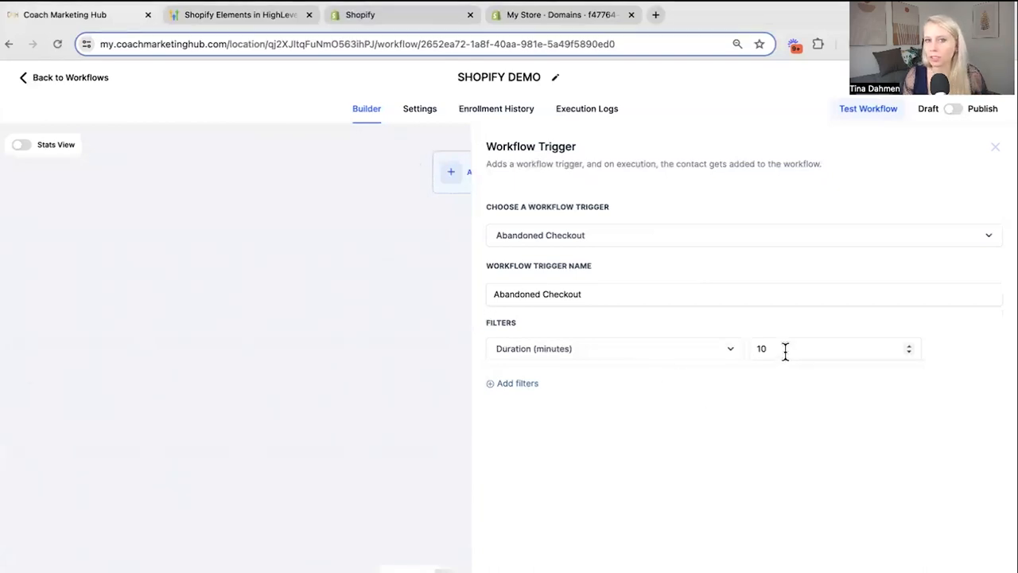
pyautogui.click(996, 146)
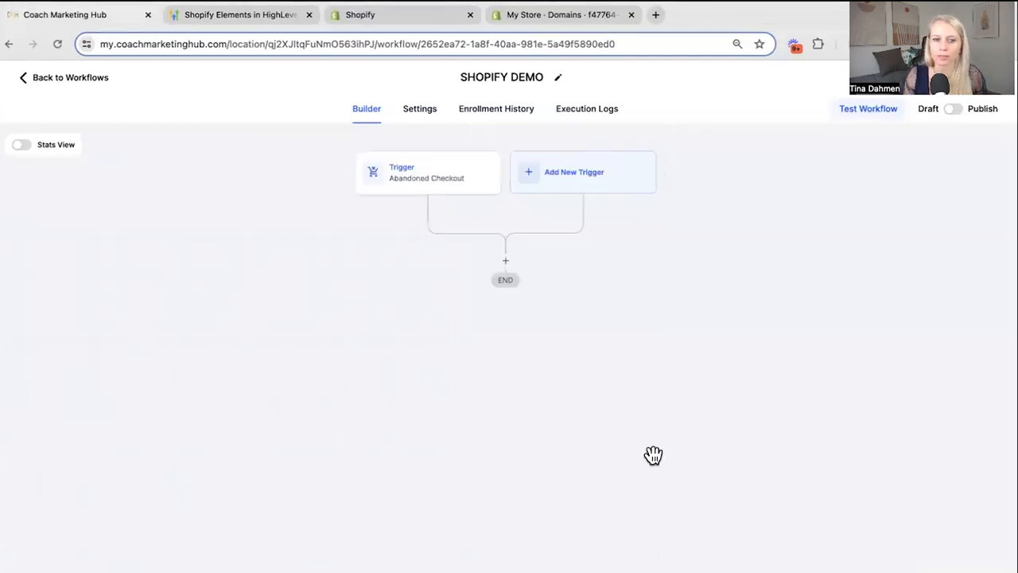
# Add an Add Tag action tagging the contact 'ab' after the trigger.
pyautogui.write('tag')
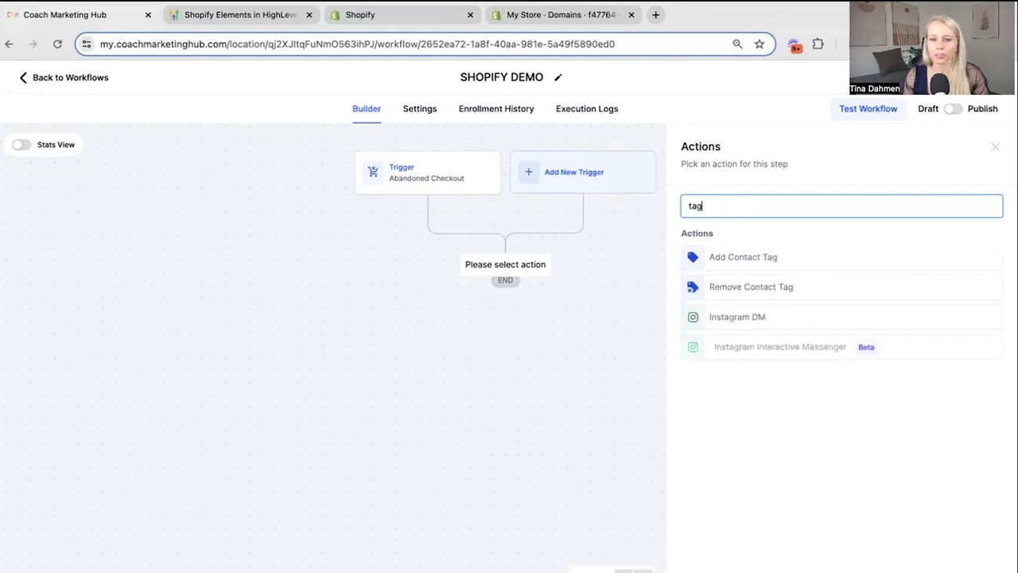
pyautogui.click(743, 256)
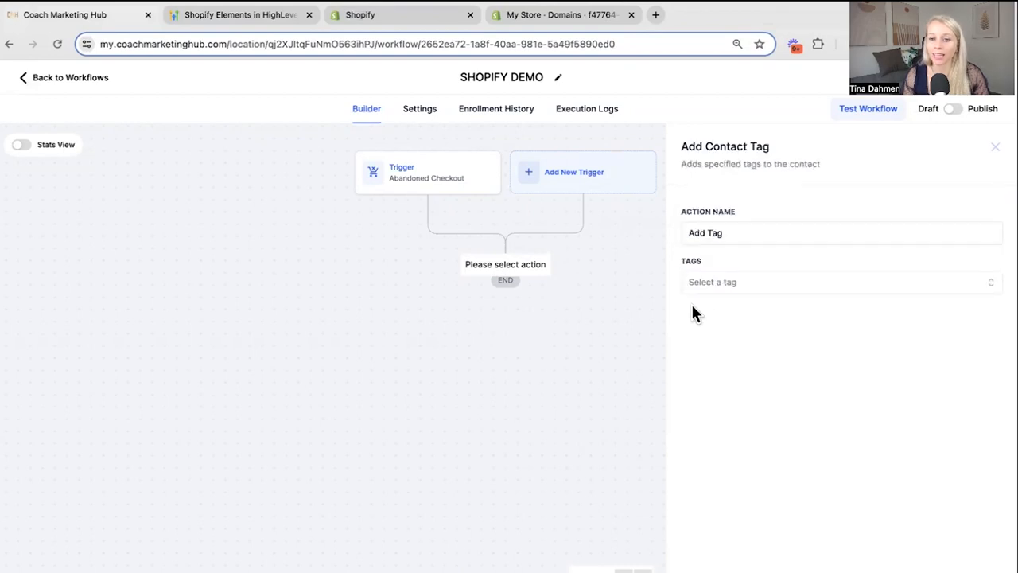
pyautogui.write('ab')
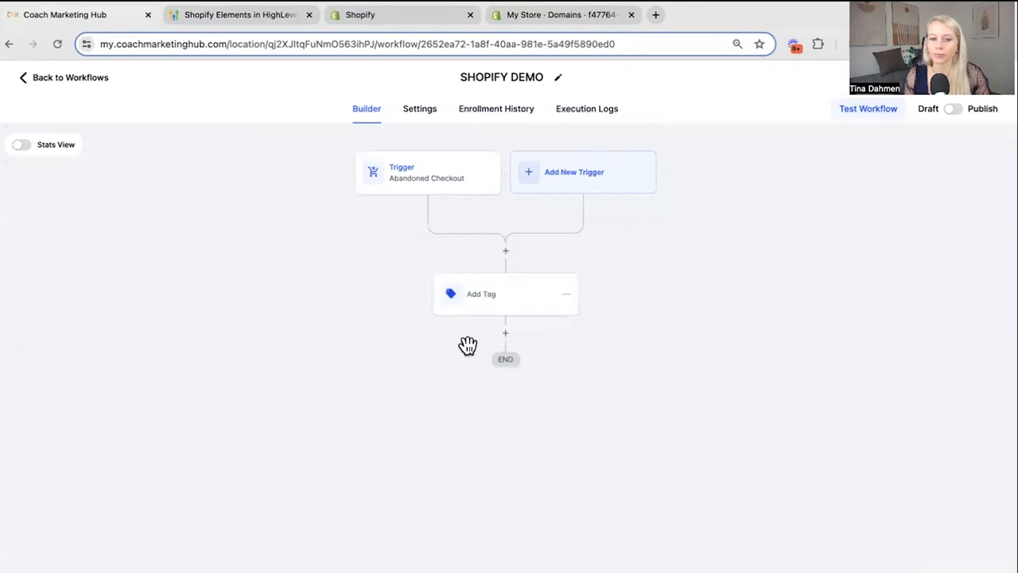
# Start an Email step, abandon it unfinished and return to the workflows list.
pyautogui.click(506, 333)
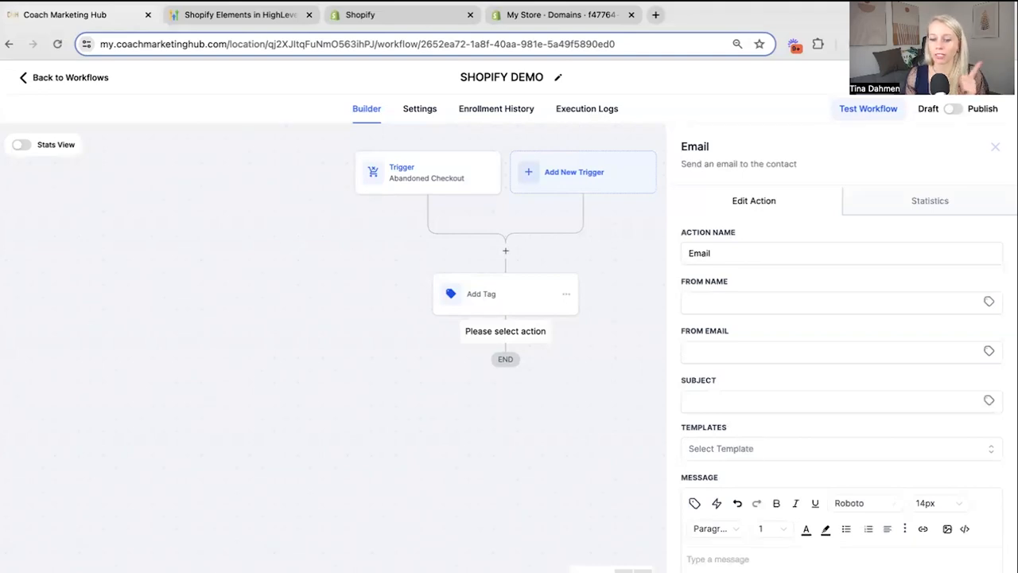
pyautogui.click(996, 146)
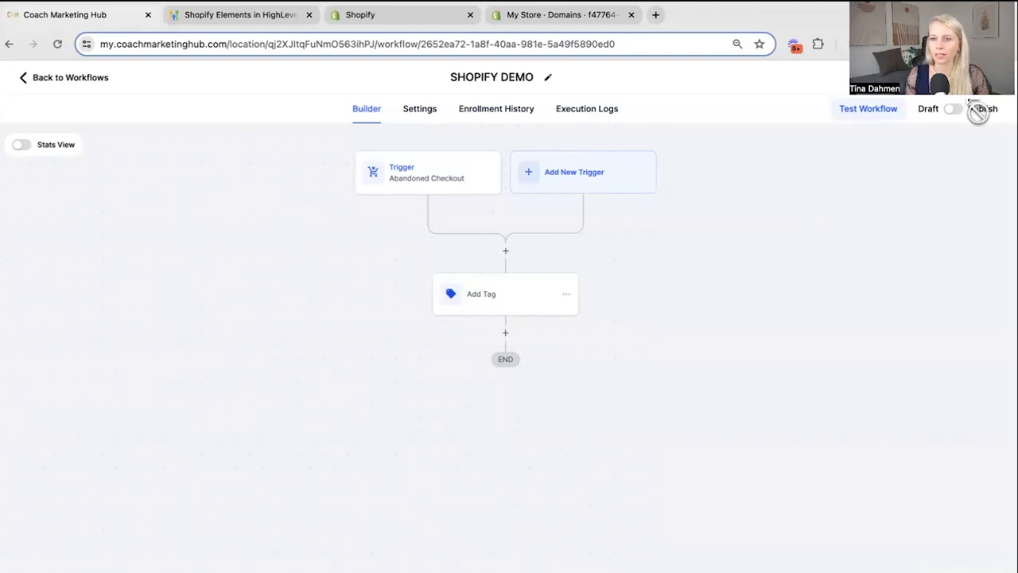
pyautogui.click(39, 353)
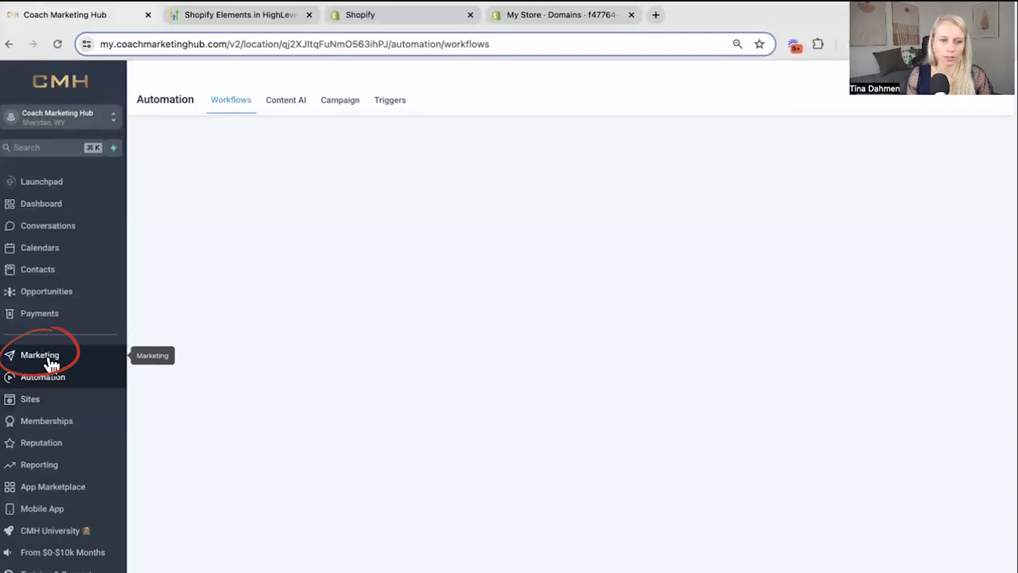
# Start a new blank email template in Marketing > Emails > Templates using the Design Editor.
pyautogui.click(40, 355)
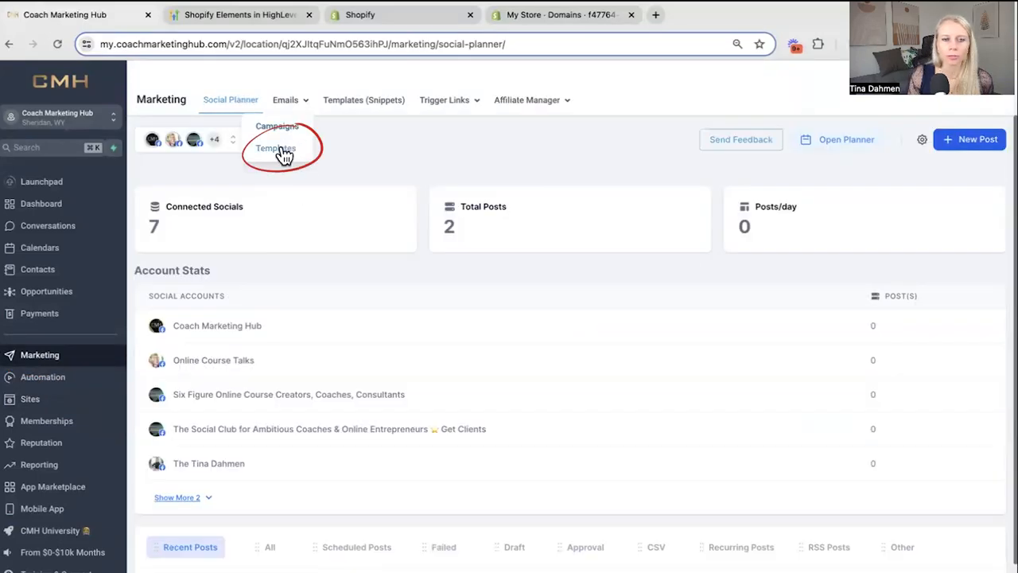
pyautogui.click(285, 99)
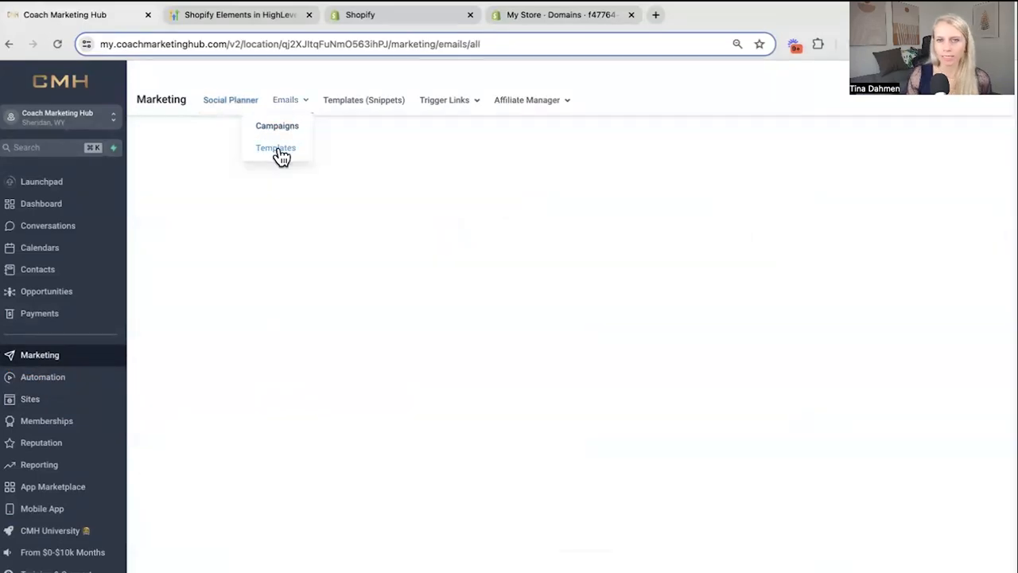
pyautogui.click(275, 148)
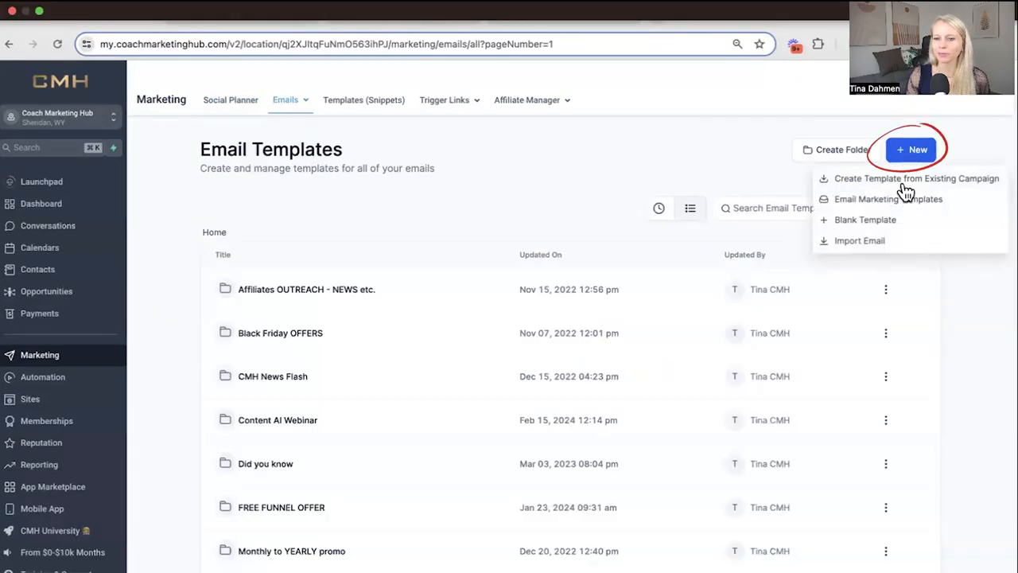
pyautogui.click(865, 219)
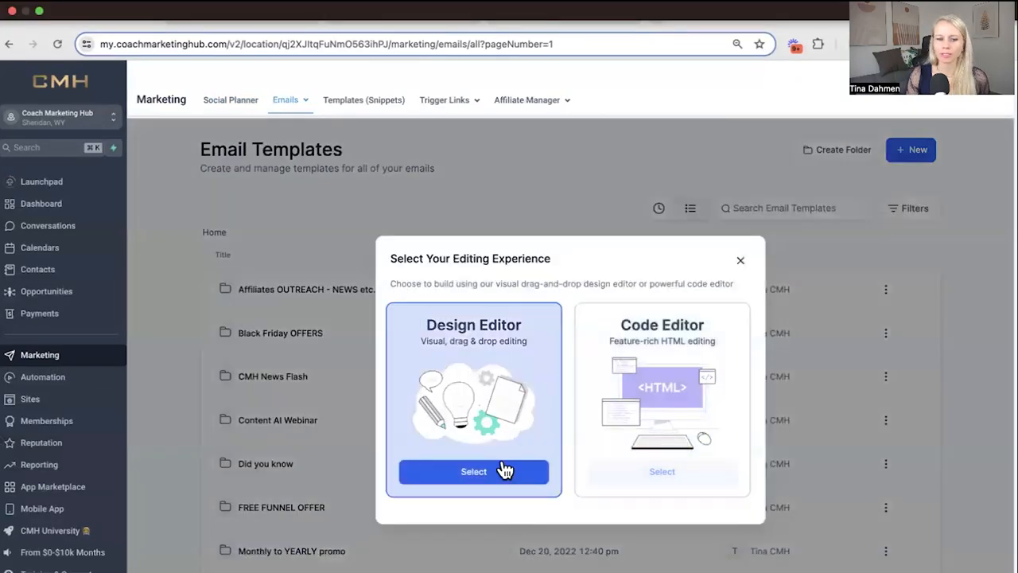
pyautogui.click(474, 471)
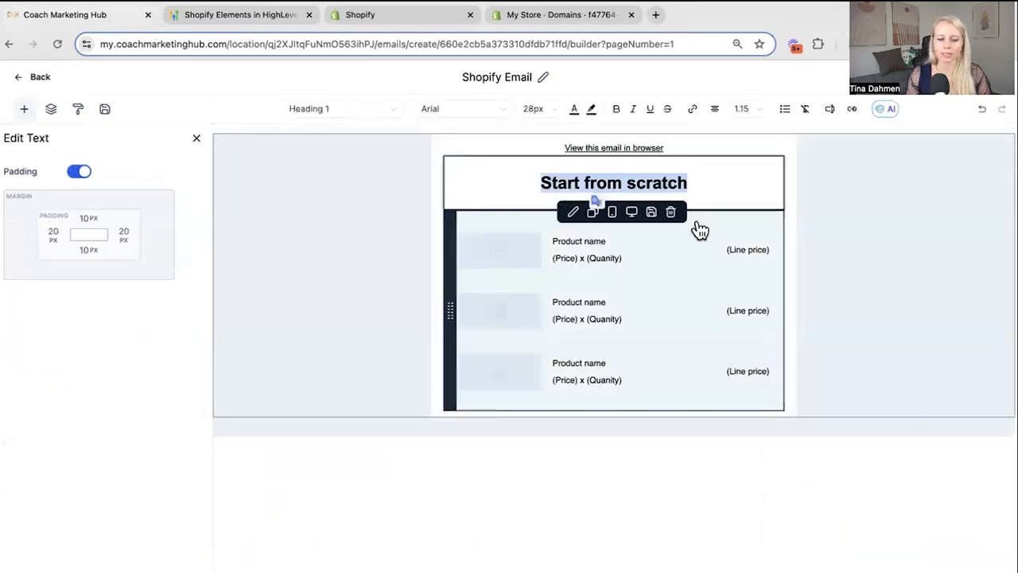
# Set the heading to 'One time discount' and the subject to "YOU can't miss this!!".
pyautogui.write('One time discount')
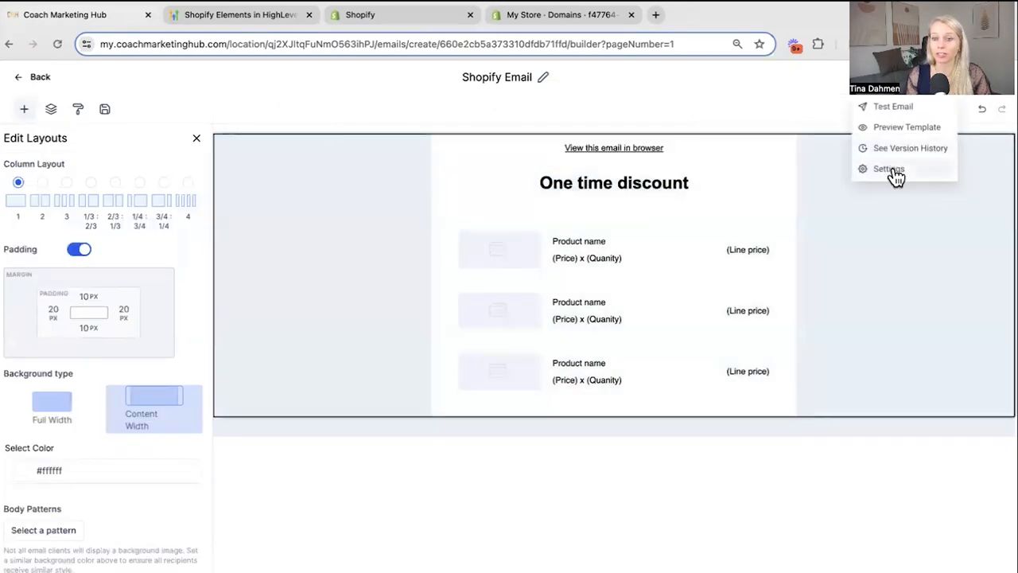
pyautogui.click(887, 169)
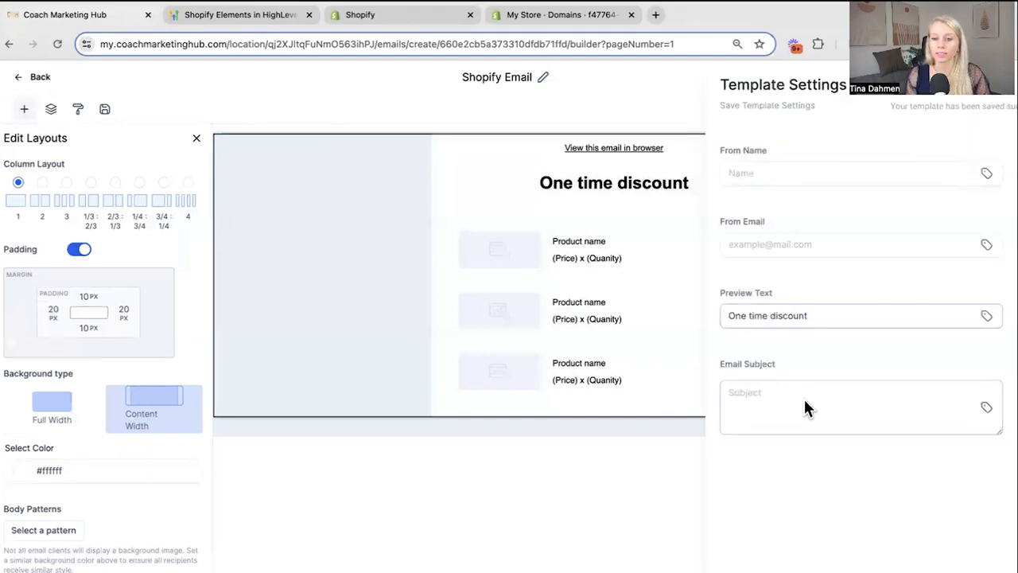
pyautogui.write("YOU can't miss this!!")
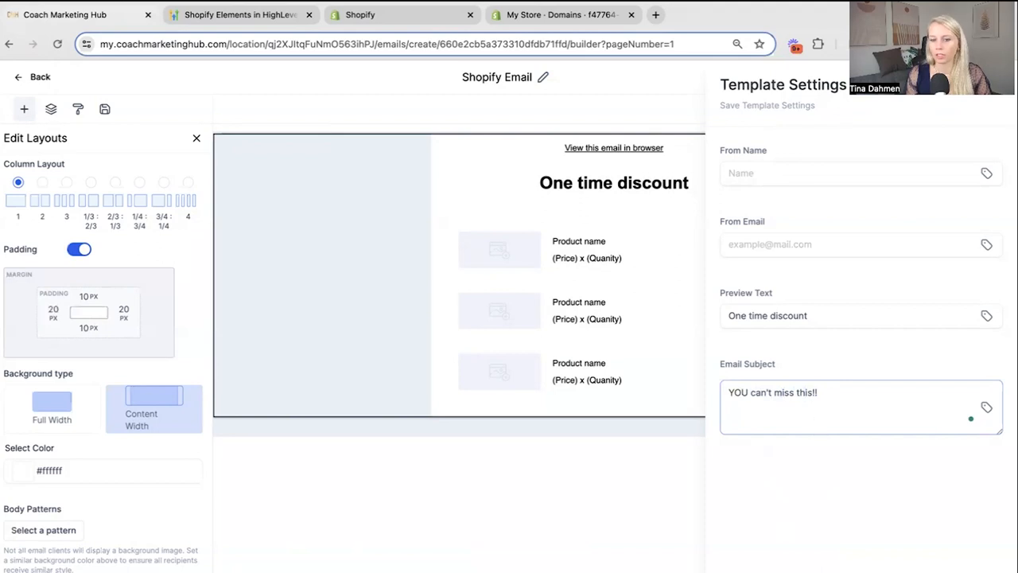
pyautogui.click(614, 182)
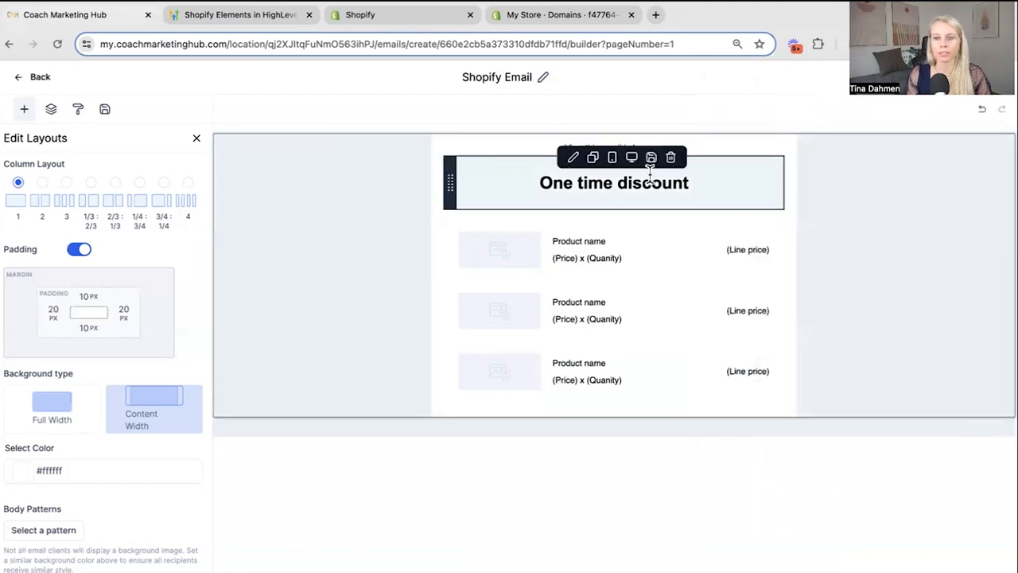
# Save the Shopify Email template and return to the automation workflows.
pyautogui.click(32, 76)
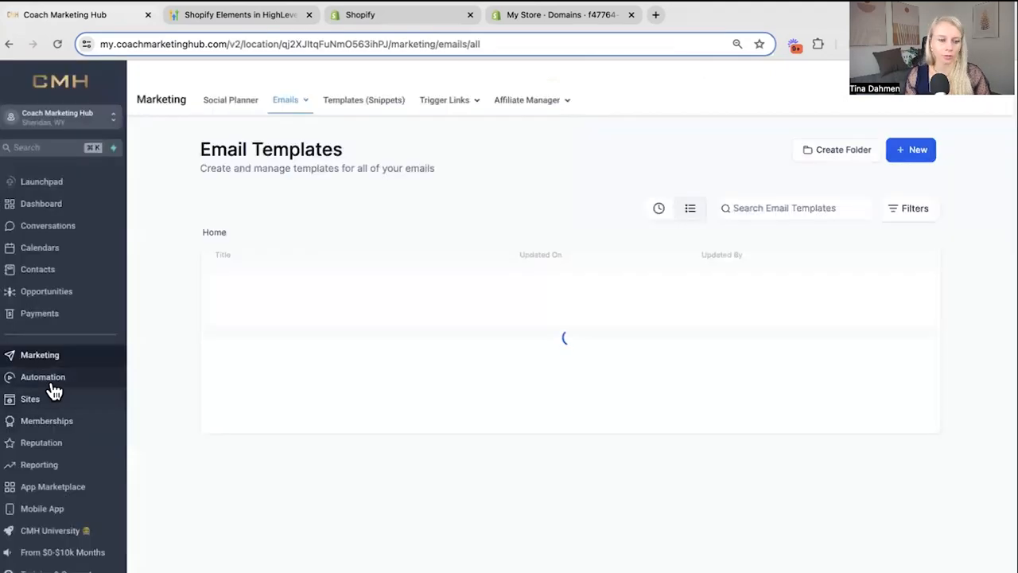
pyautogui.click(41, 375)
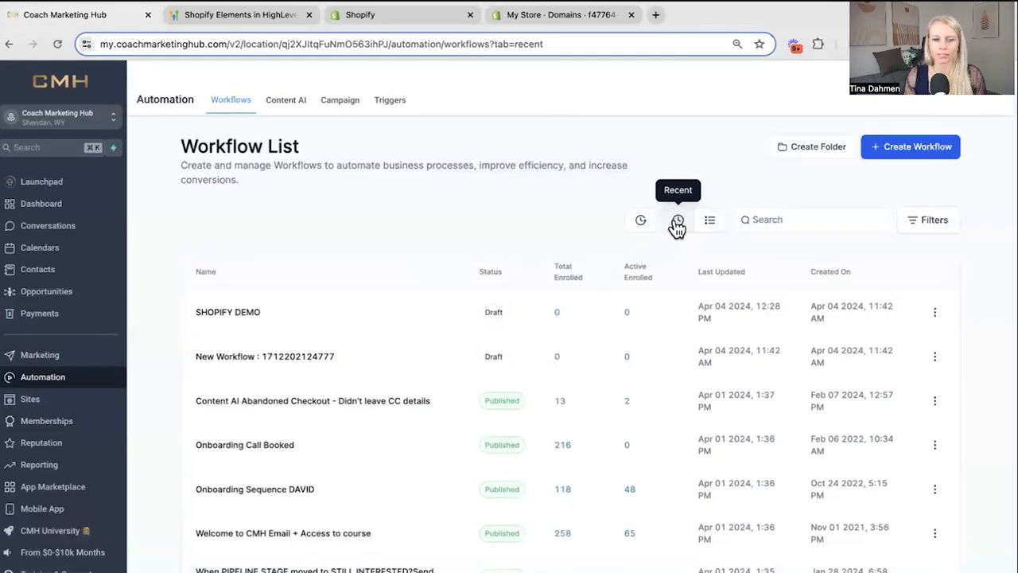
# Add an Email step with the Shopify Email template after Add Tag and publish SHOPIFY DEMO.
pyautogui.click(227, 312)
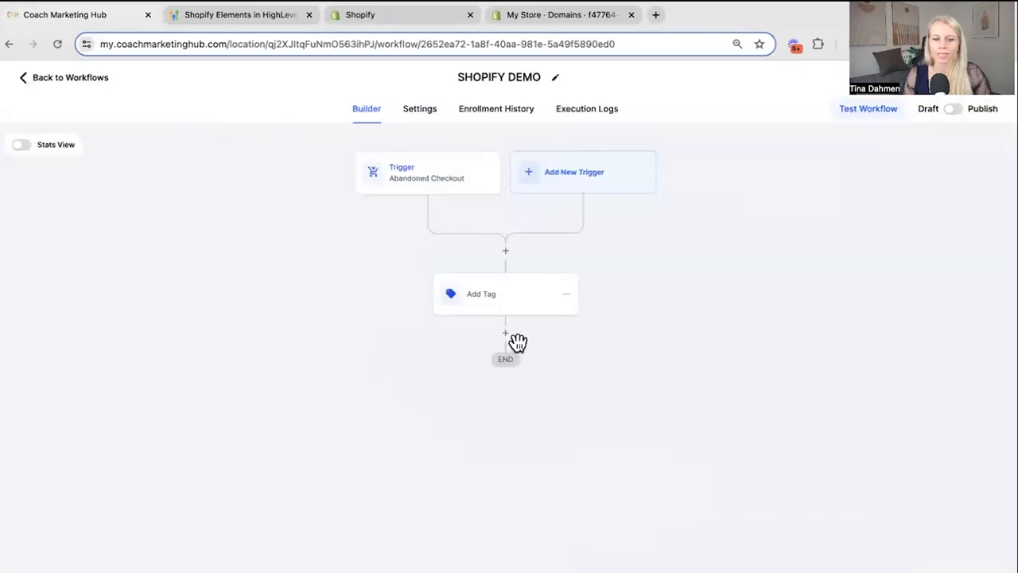
pyautogui.click(506, 333)
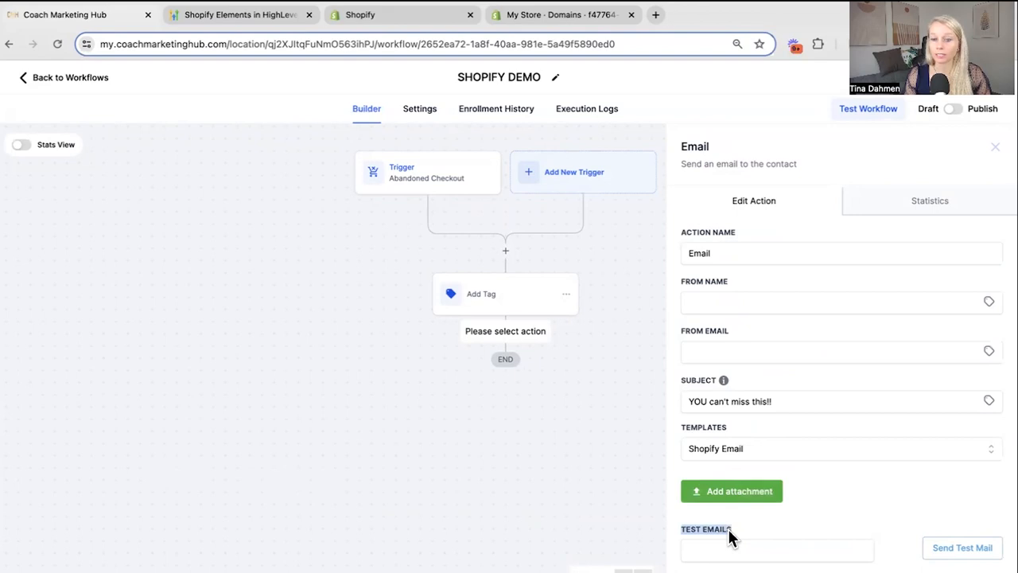
pyautogui.moveTo(730, 543)
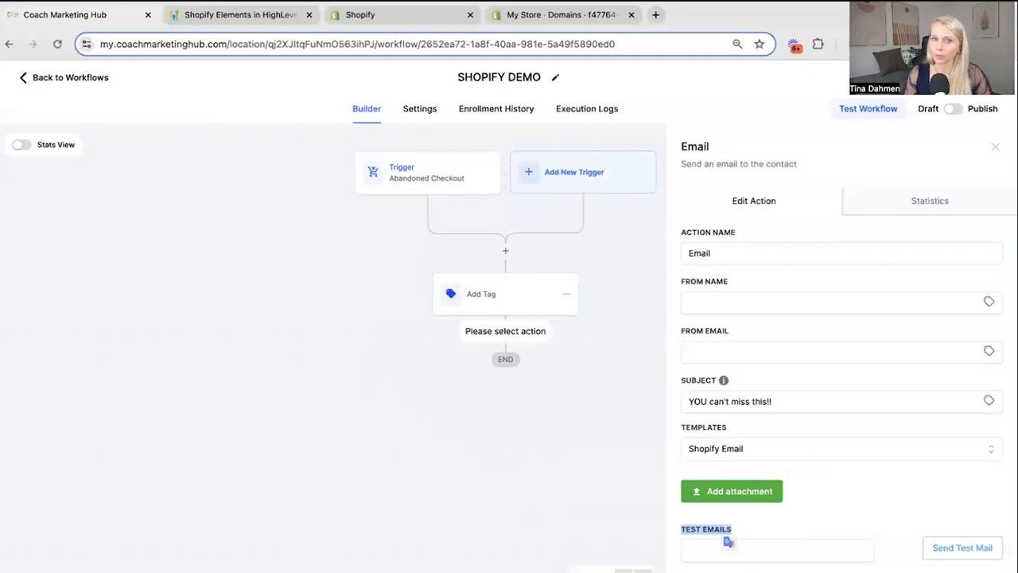
pyautogui.click(996, 146)
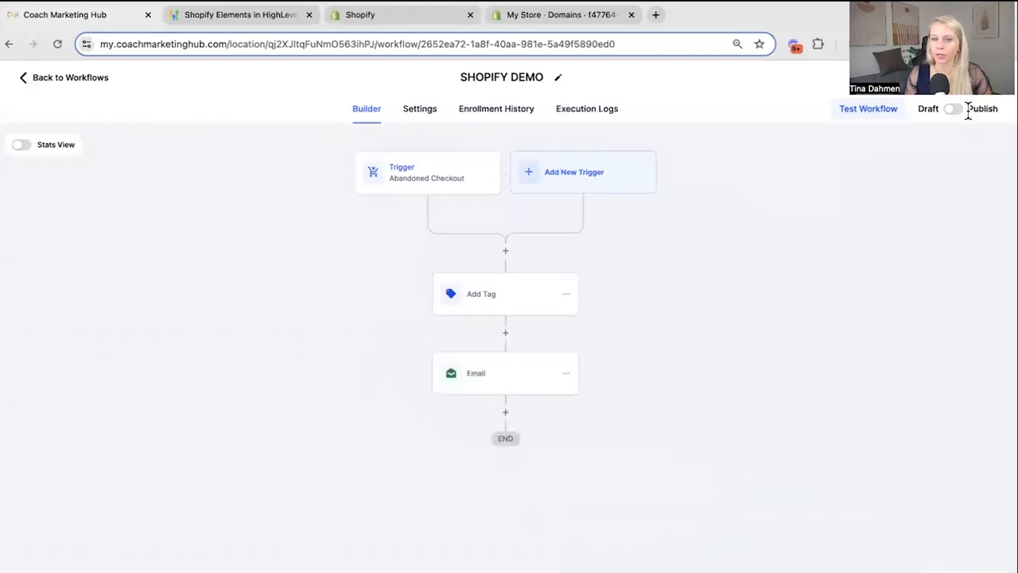
pyautogui.click(953, 108)
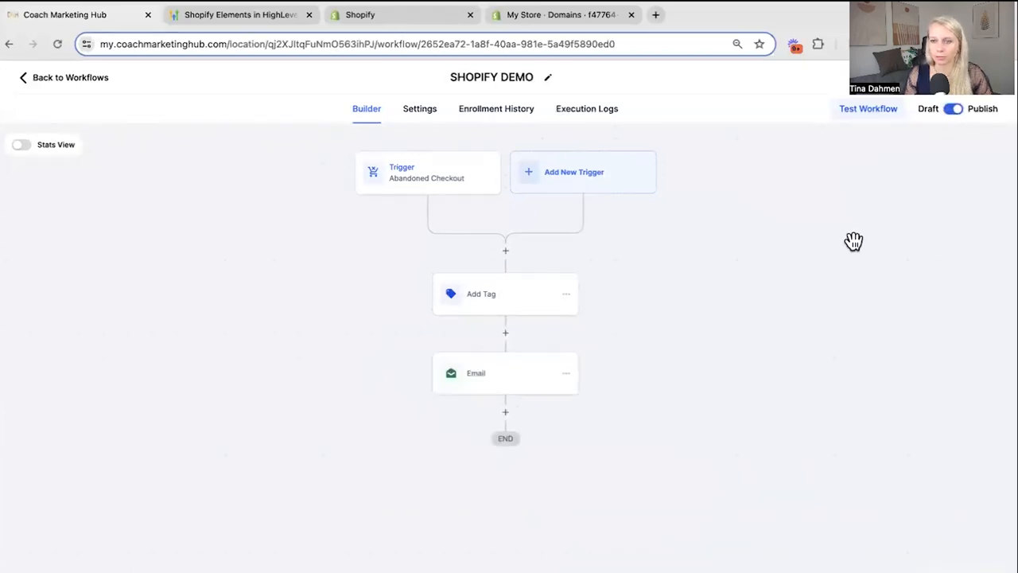
pyautogui.moveTo(438, 203)
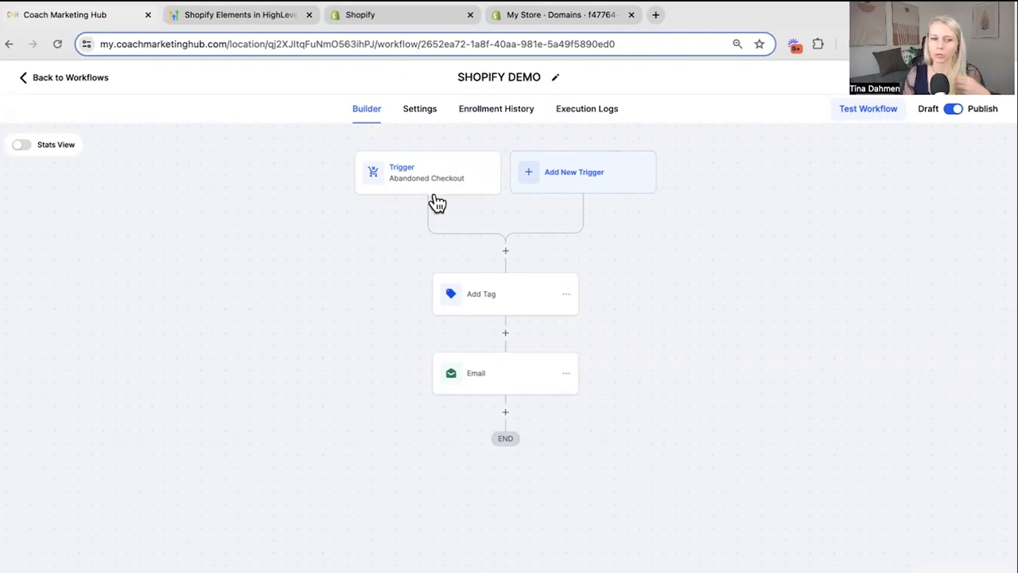
pyautogui.moveTo(491, 309)
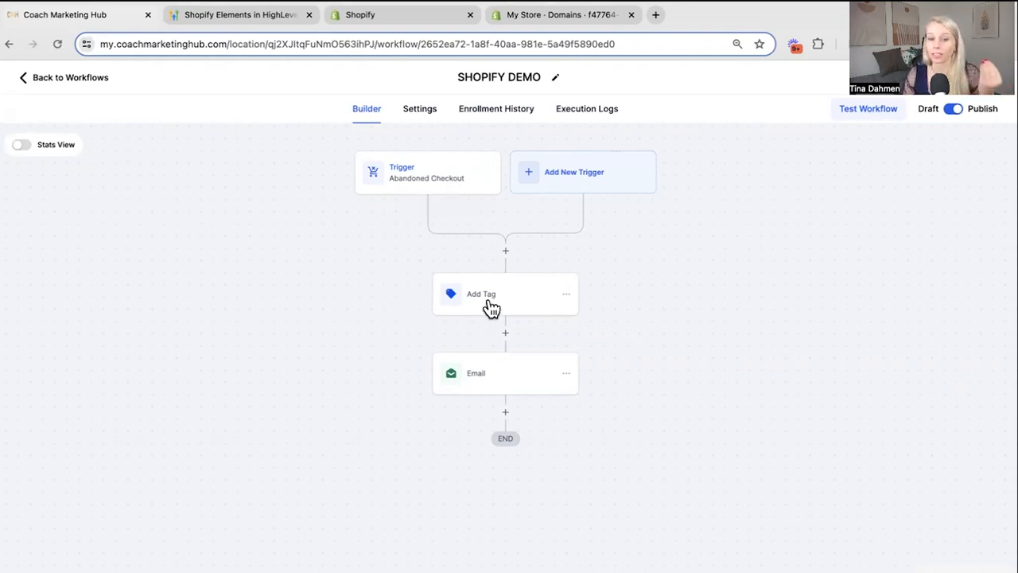
pyautogui.moveTo(515, 388)
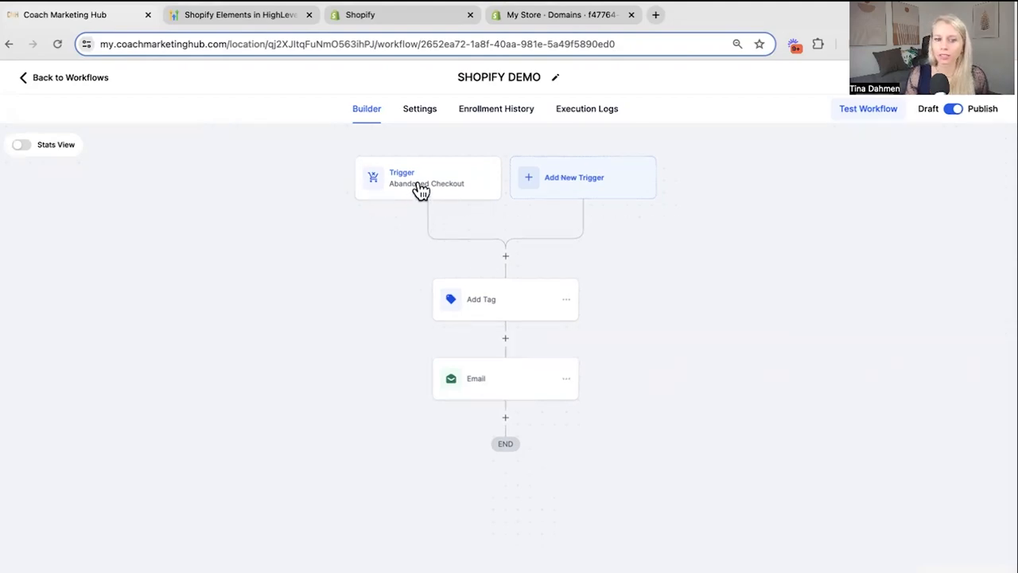
pyautogui.moveTo(420, 190)
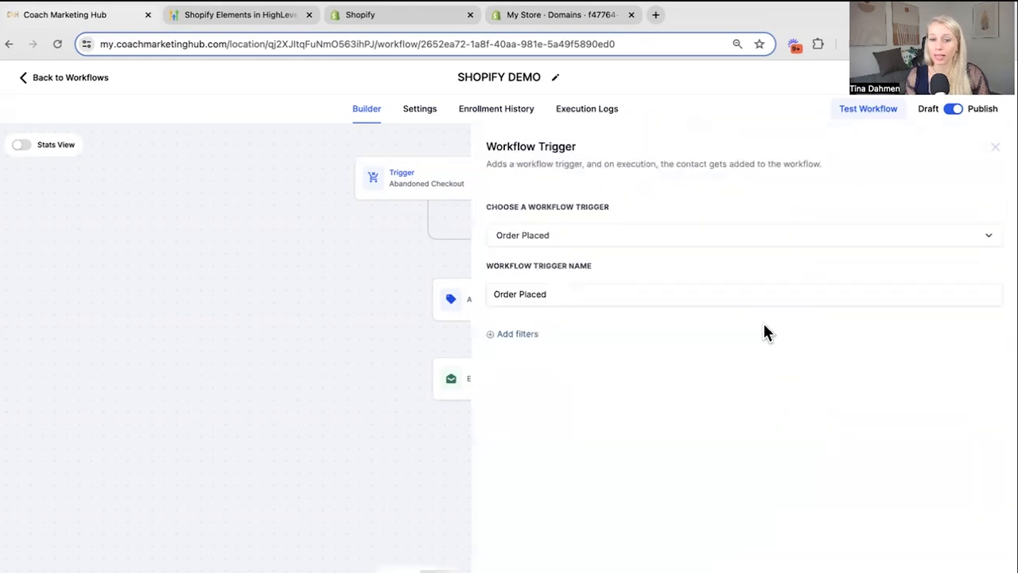
# Save the workflow trigger as Order Placed instead of Abandoned Checkout.
pyautogui.click(996, 146)
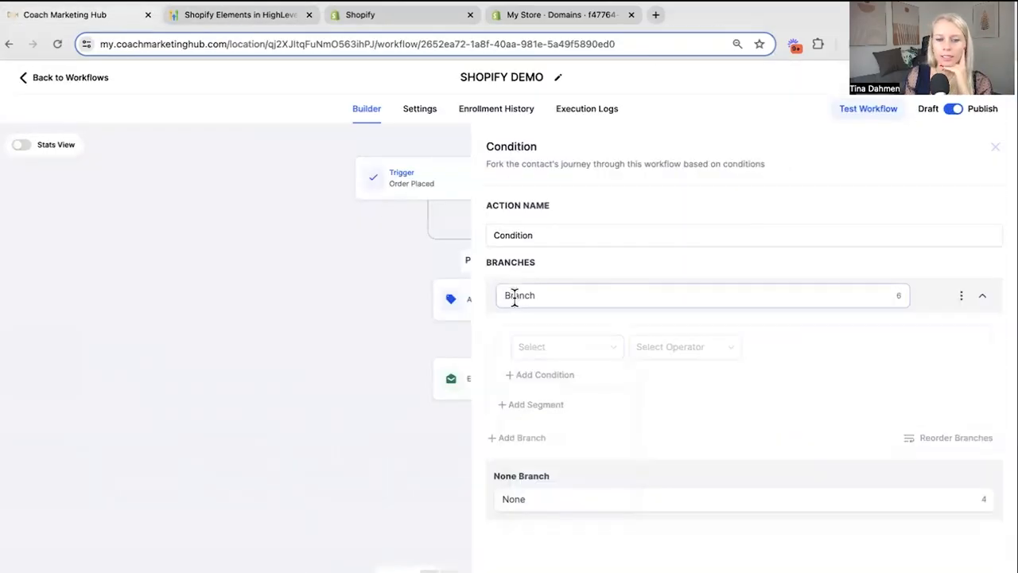
# Set the condition to Shopify Product Name contains 'christmas sales'.
pyautogui.click(567, 347)
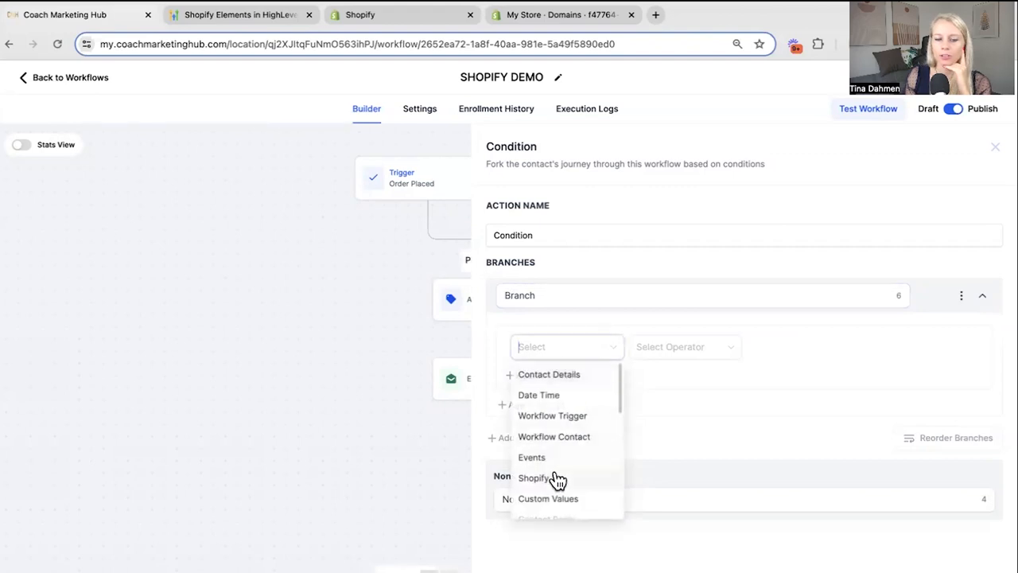
pyautogui.click(533, 477)
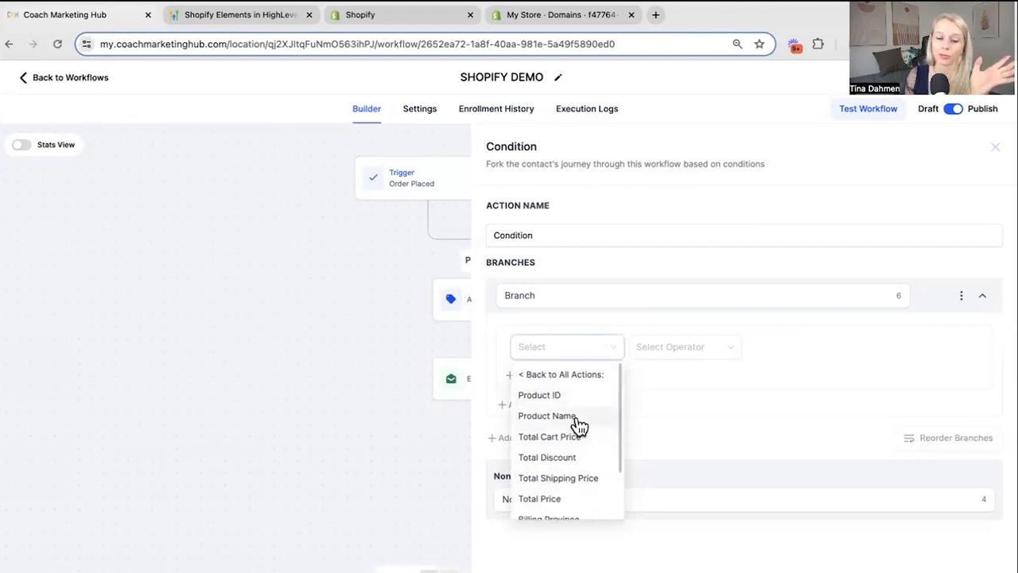
pyautogui.moveTo(589, 420)
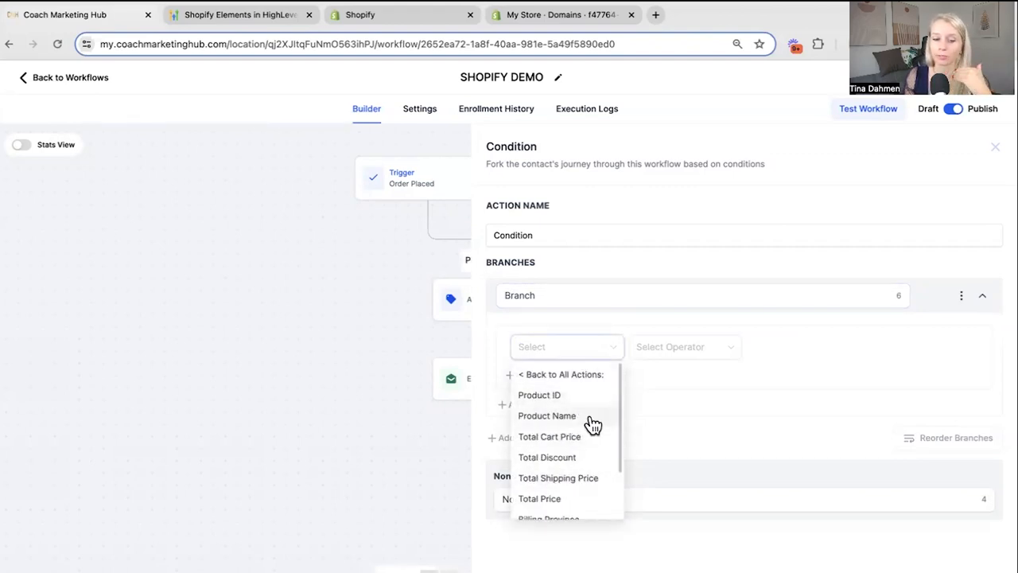
pyautogui.moveTo(589, 485)
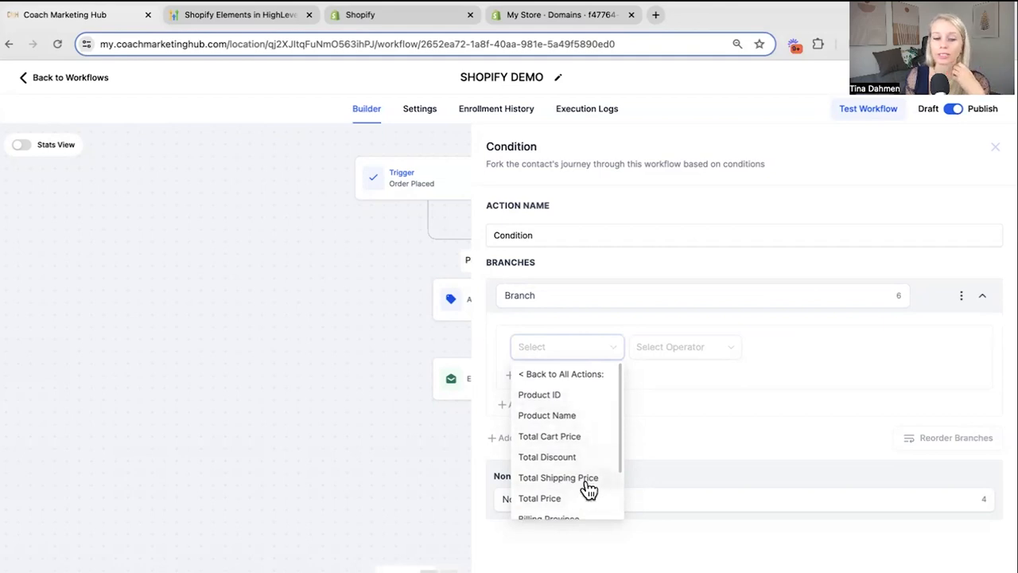
pyautogui.moveTo(580, 416)
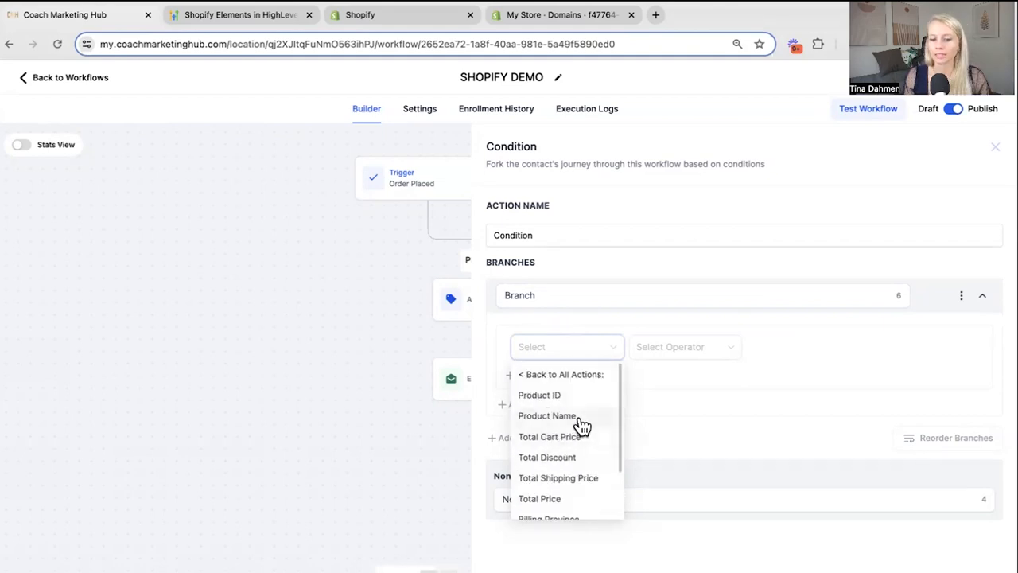
pyautogui.click(547, 416)
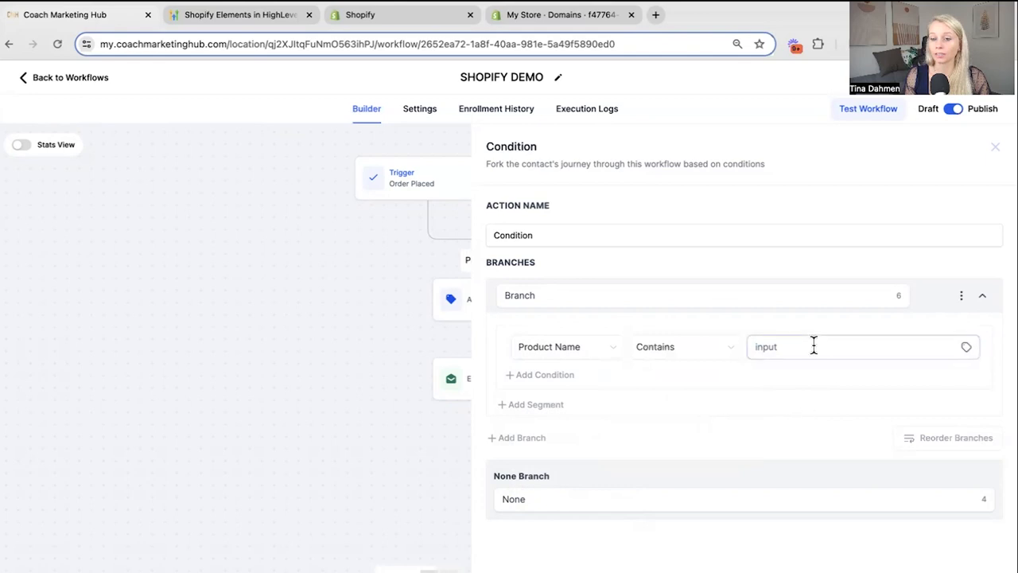
pyautogui.write('christmas sales')
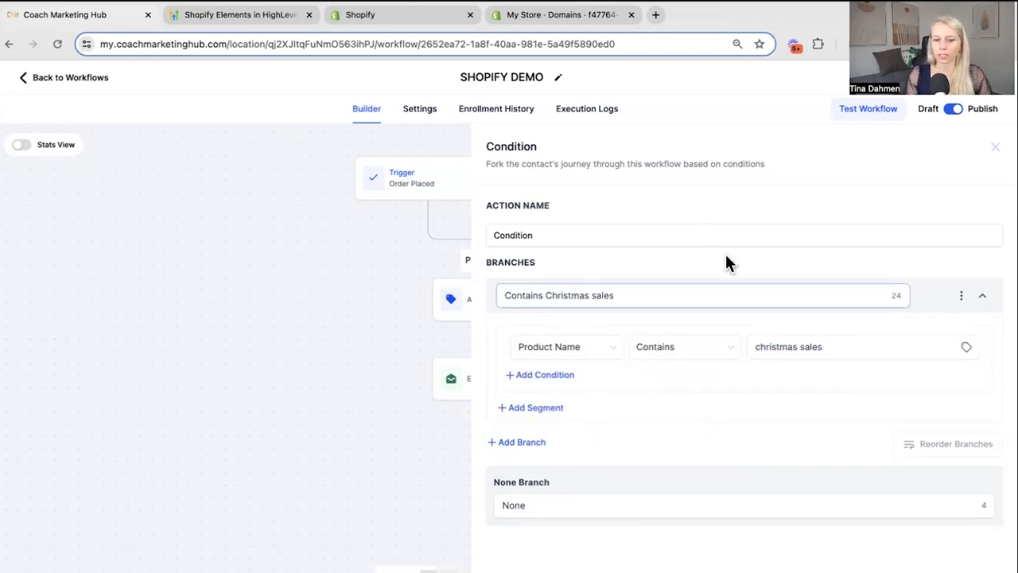
# Rename the fallback branch 'Does NOT contain christmas sale' and save the condition.
pyautogui.doubleClick(512, 506)
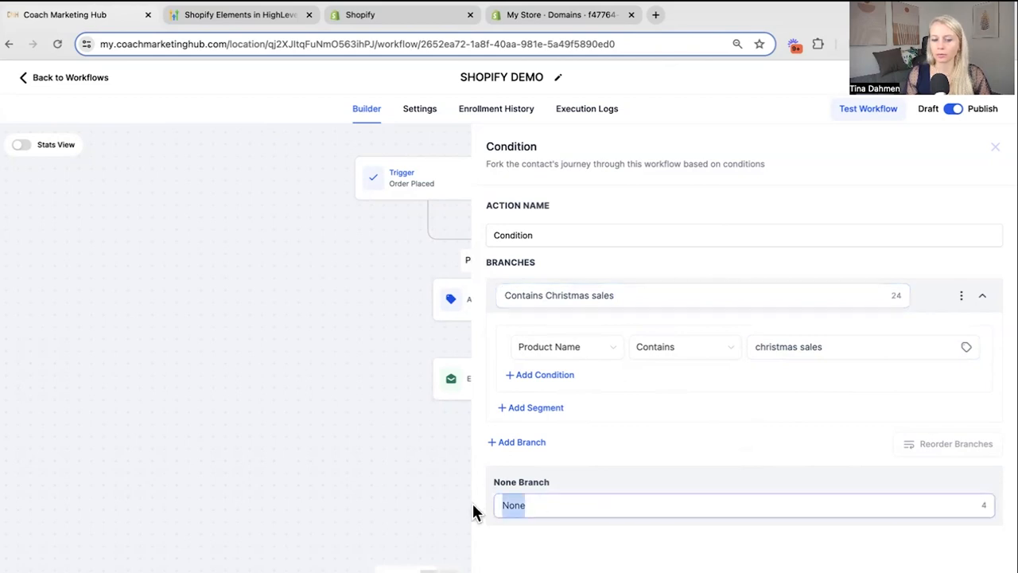
pyautogui.write('Does NOT contain christmas sal')
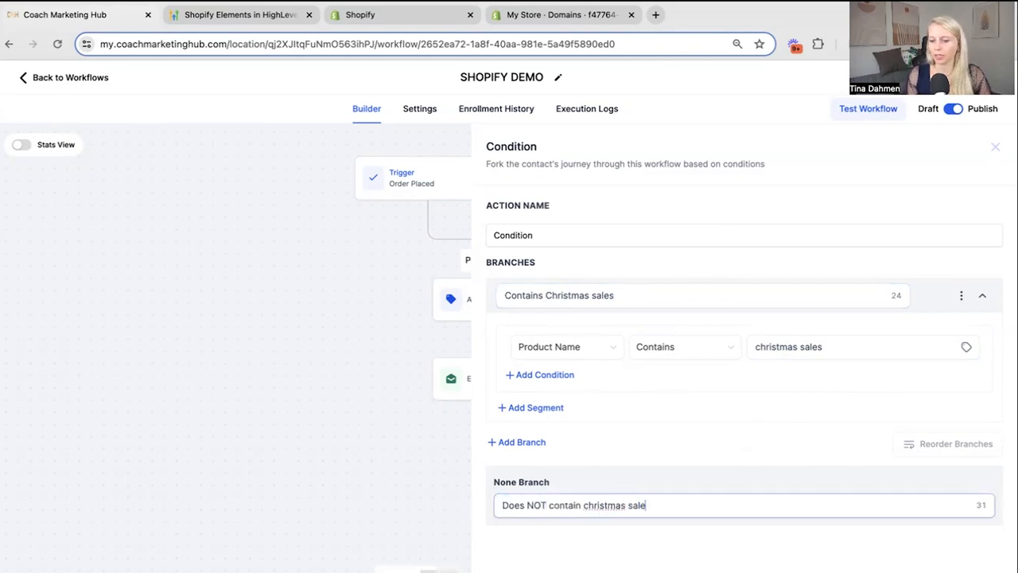
pyautogui.click(995, 147)
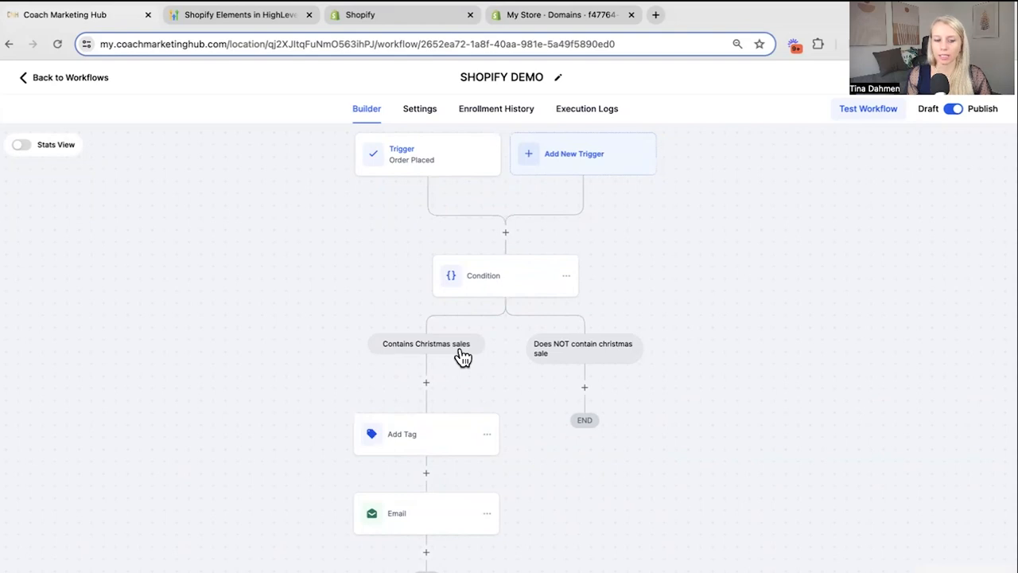
pyautogui.moveTo(412, 455)
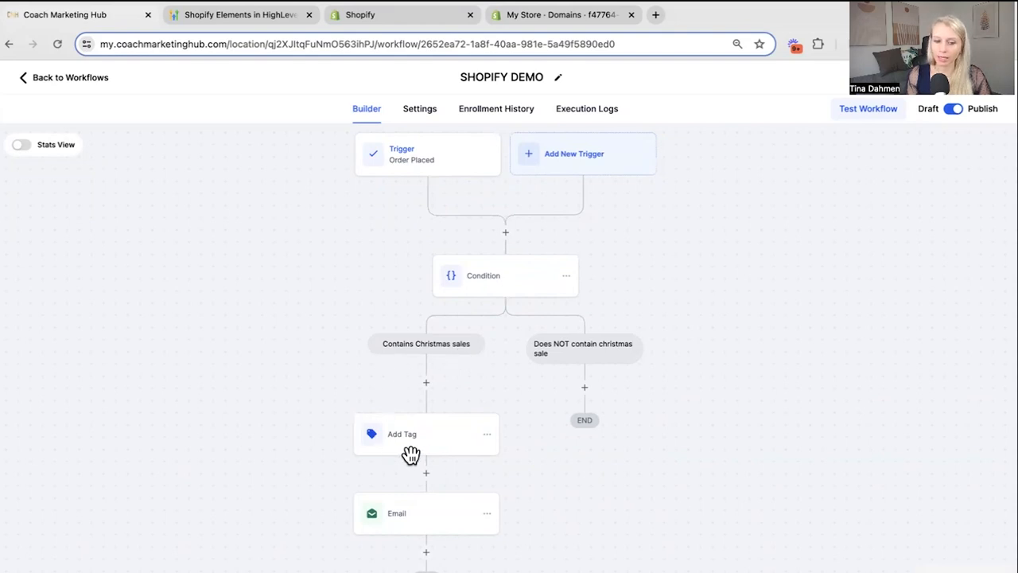
pyautogui.moveTo(544, 304)
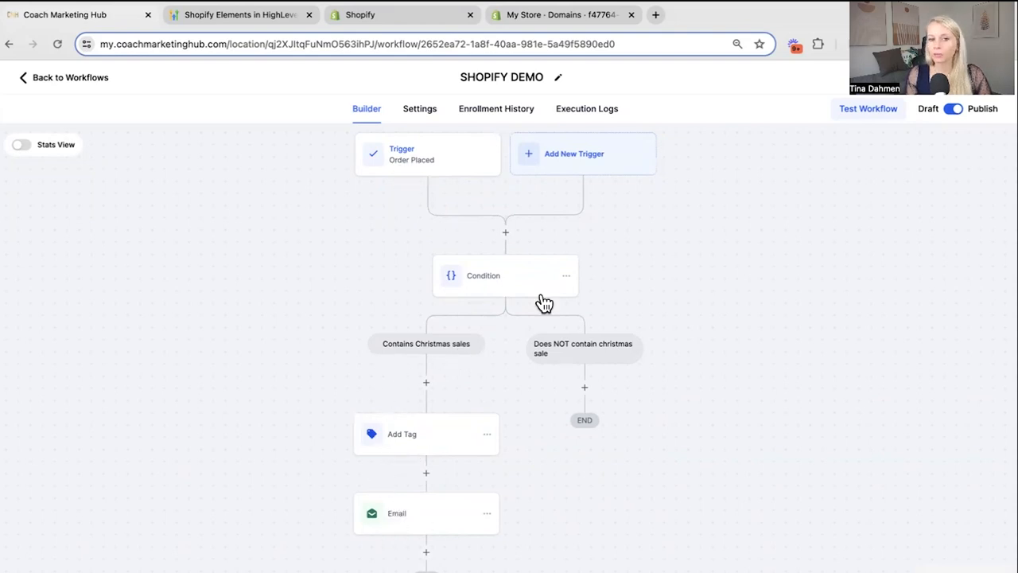
pyautogui.moveTo(586, 390)
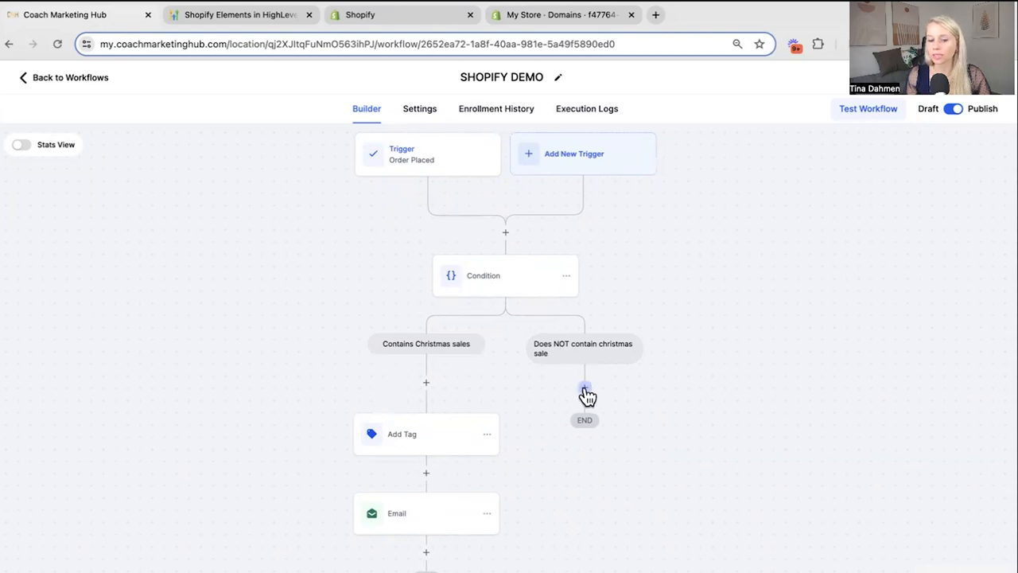
# Add a Send Email action under the non-christmas branch.
pyautogui.click(586, 390)
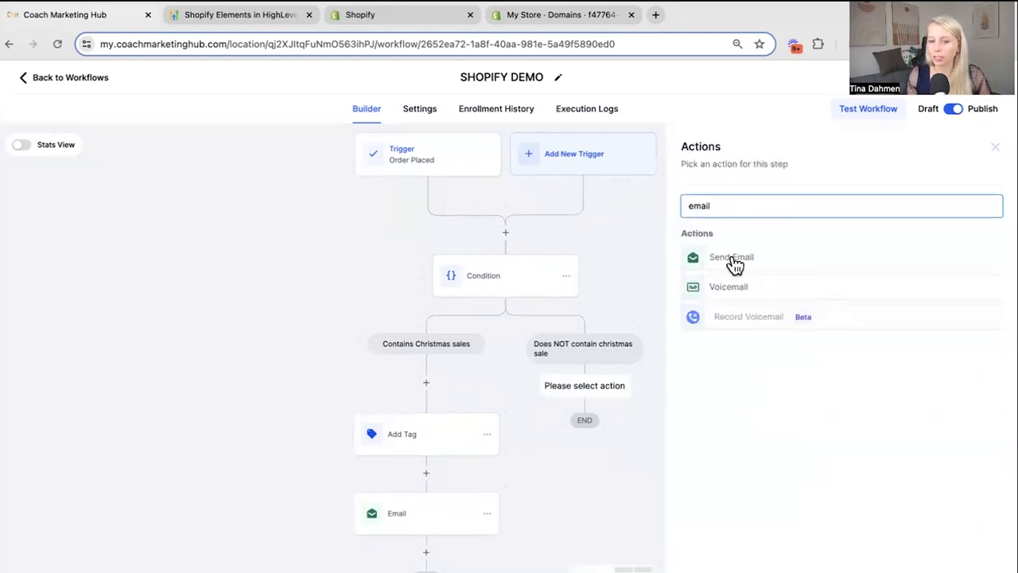
pyautogui.click(731, 258)
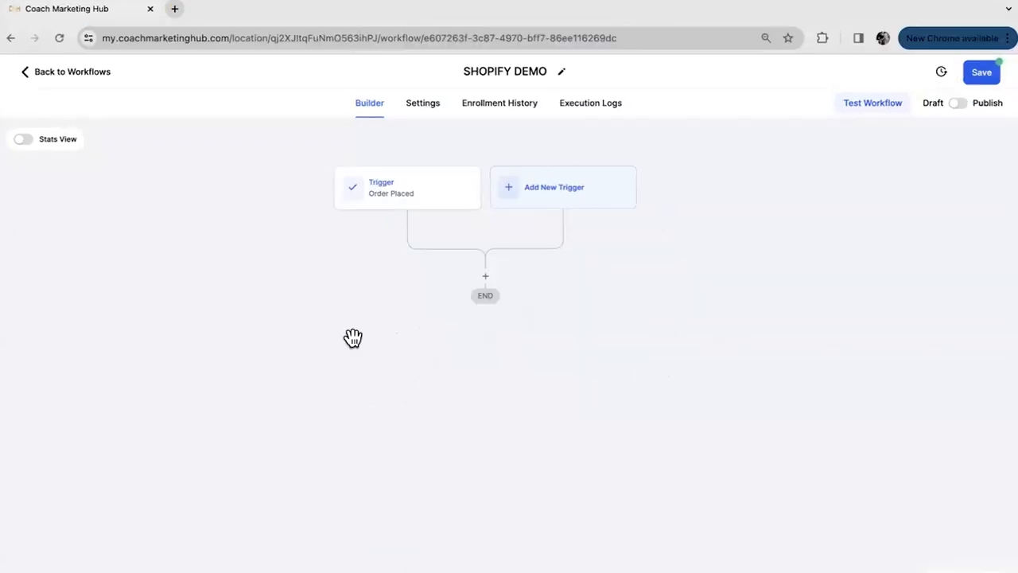
# Review the Order Placed trigger settings and add an action after it.
pyautogui.click(407, 188)
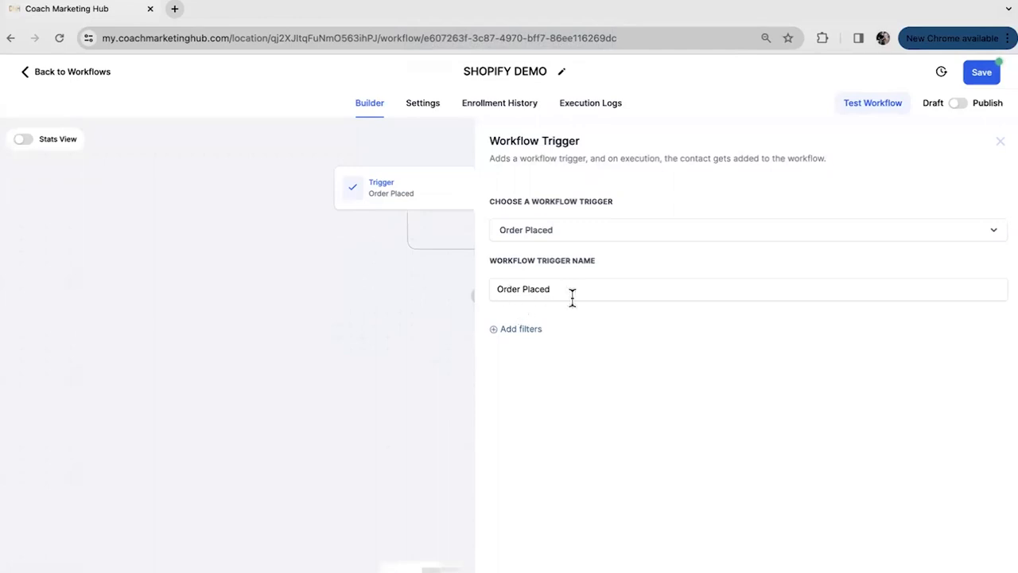
pyautogui.click(999, 140)
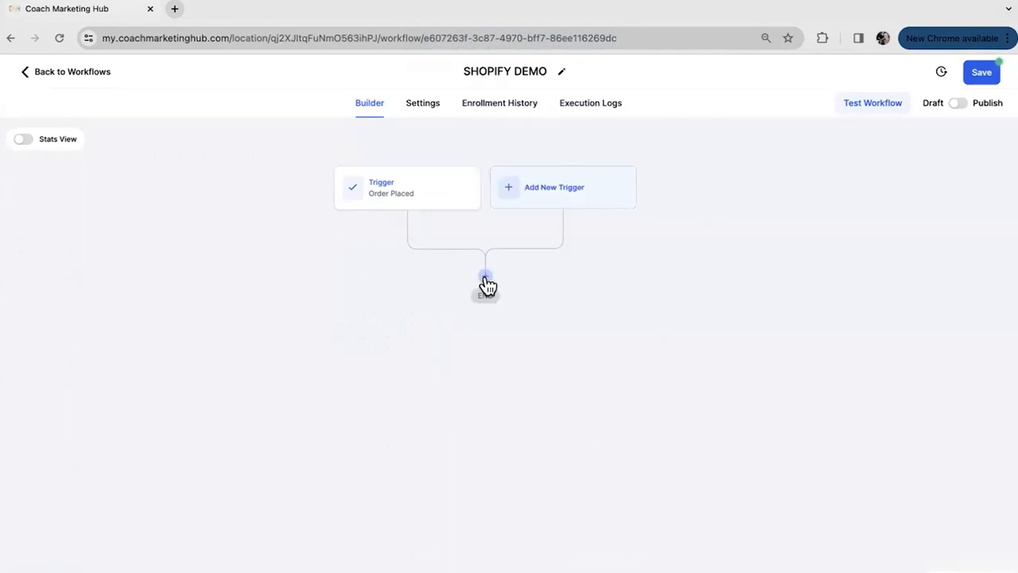
pyautogui.click(485, 283)
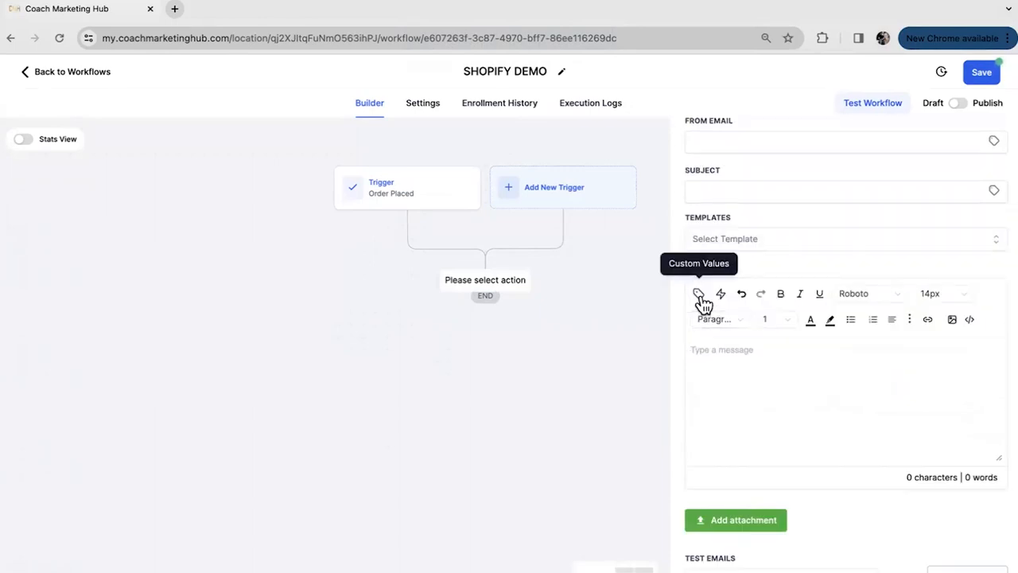
# Insert the Shopify Discount Code custom value into the email message.
pyautogui.click(698, 293)
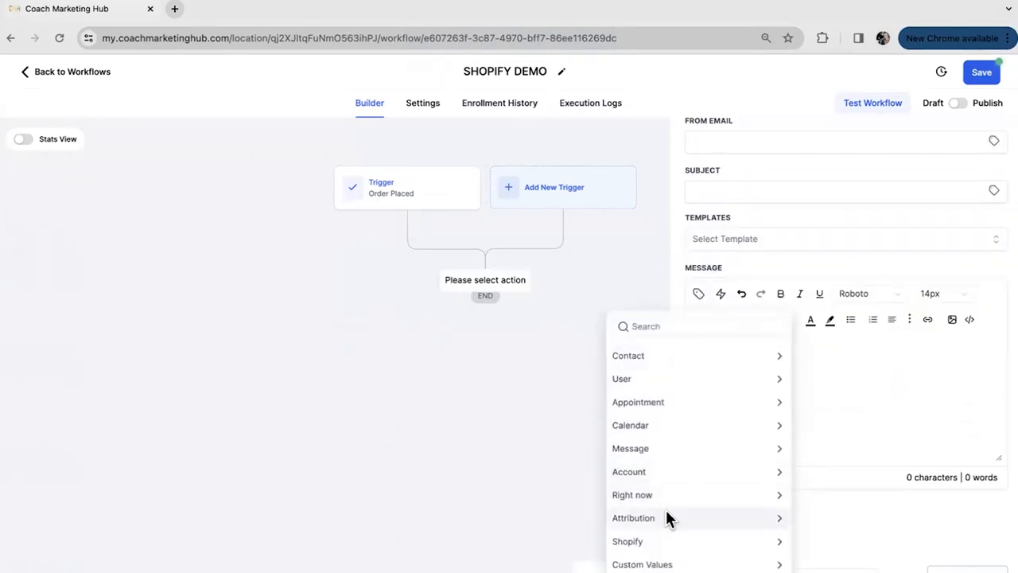
pyautogui.click(627, 541)
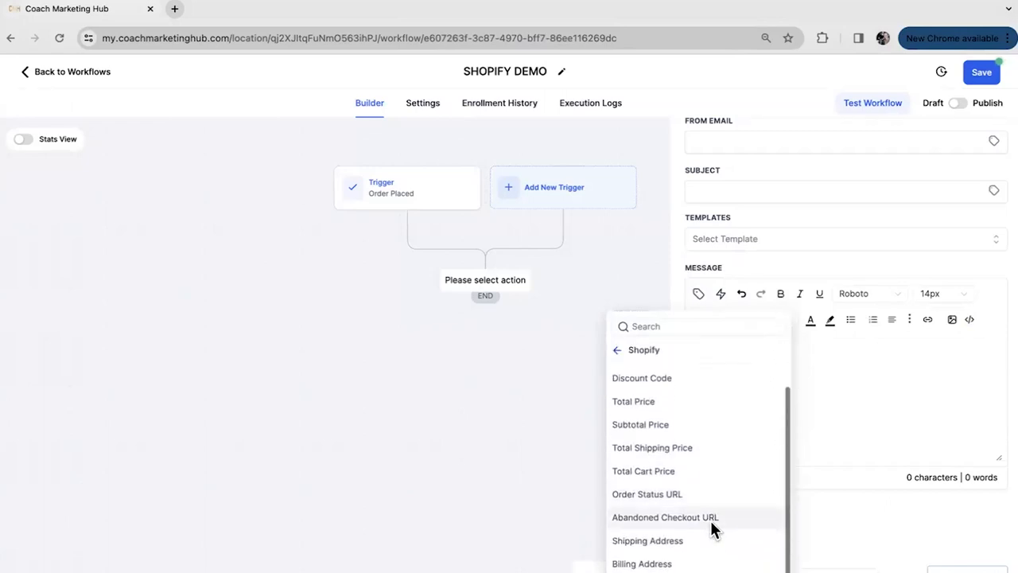
pyautogui.scroll(-3)
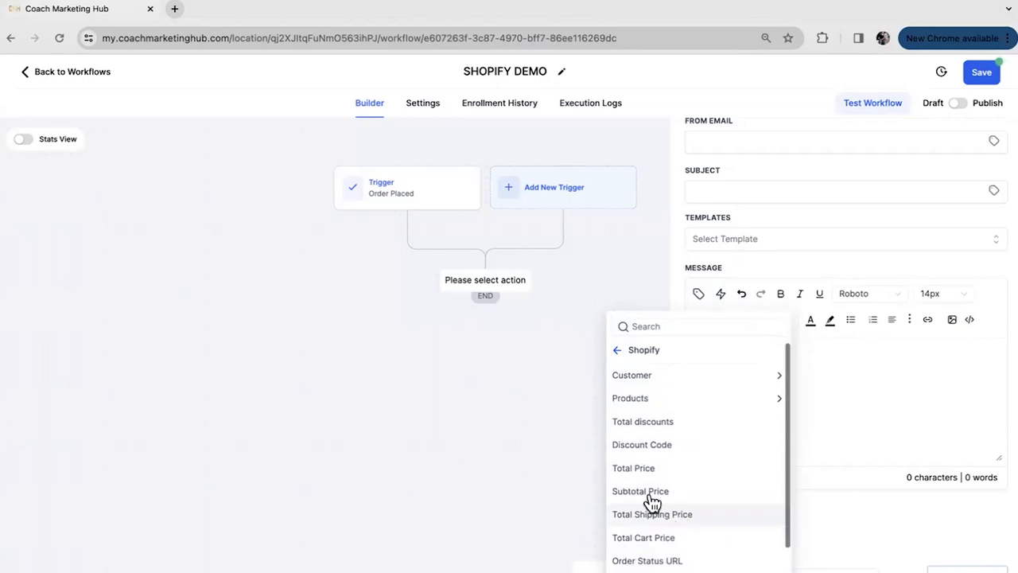
pyautogui.scroll(-3)
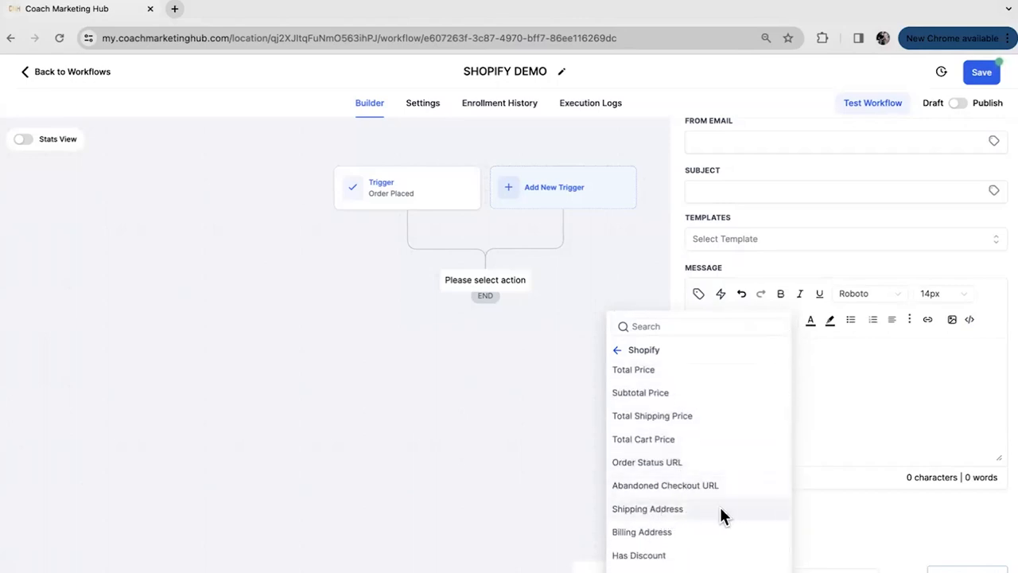
pyautogui.scroll(-3)
pyautogui.write('your order')
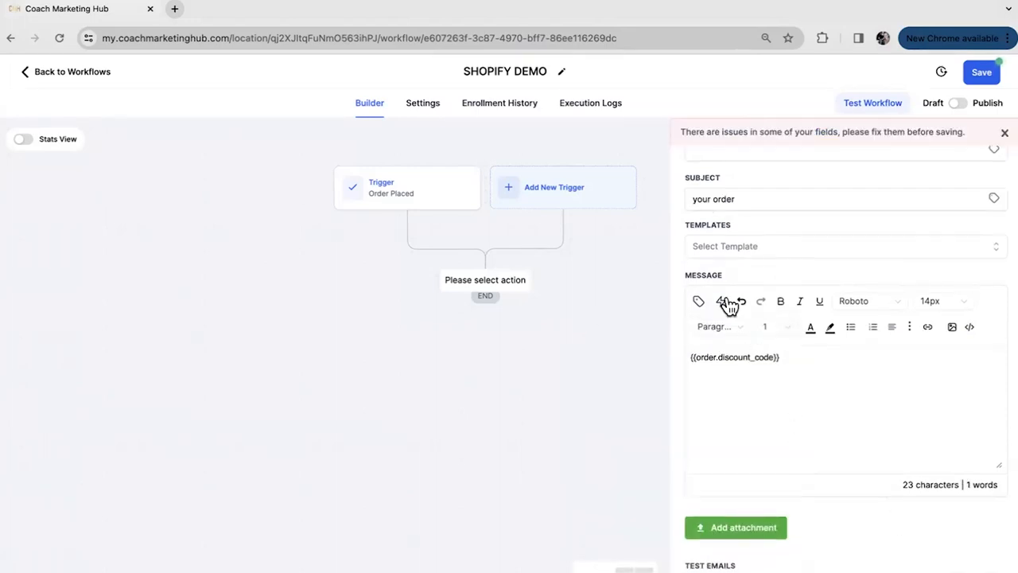
# Insert the Shopify order Number on a new line below the discount code and save the workflow.
pyautogui.click(716, 381)
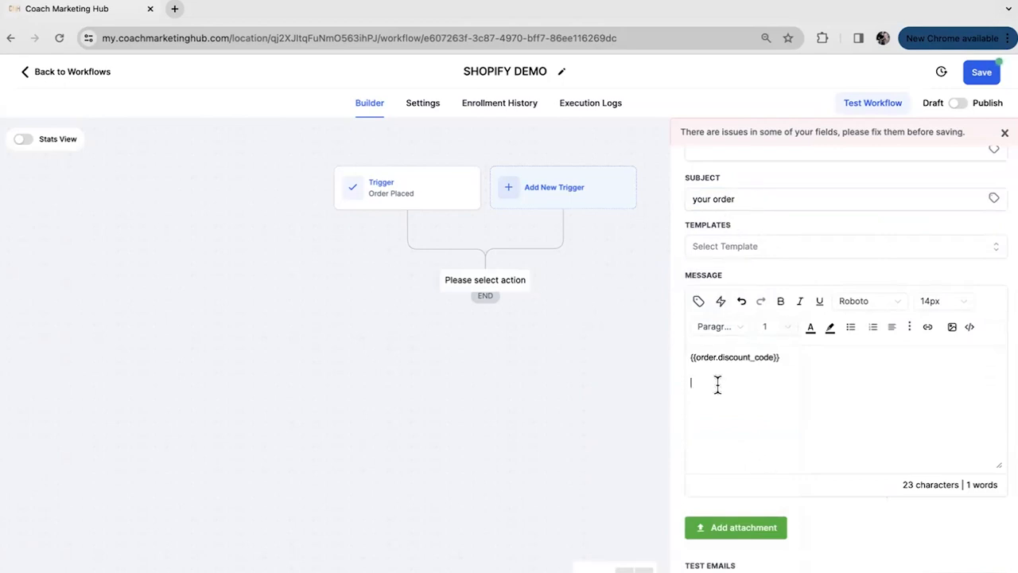
pyautogui.click(697, 301)
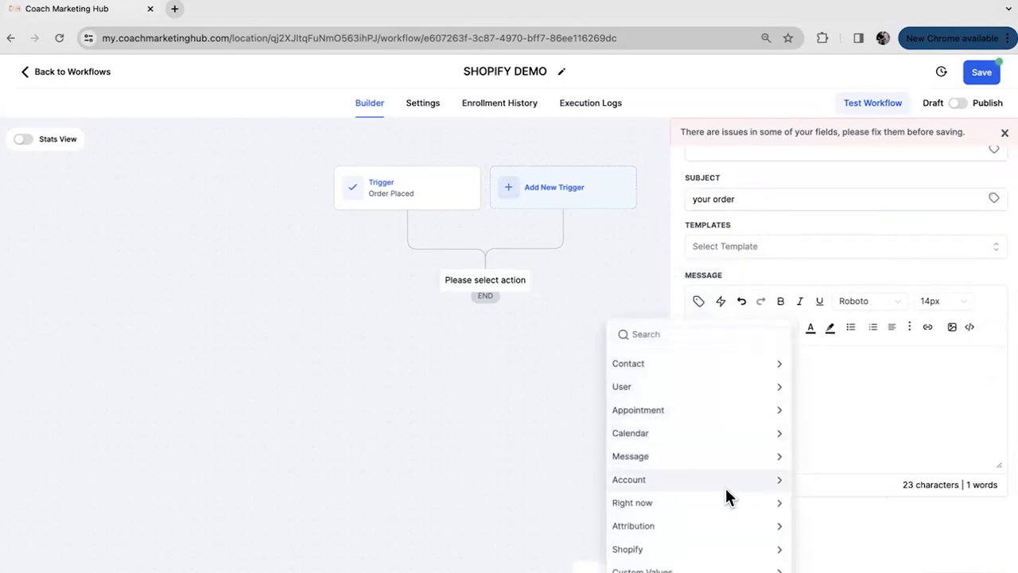
pyautogui.click(627, 549)
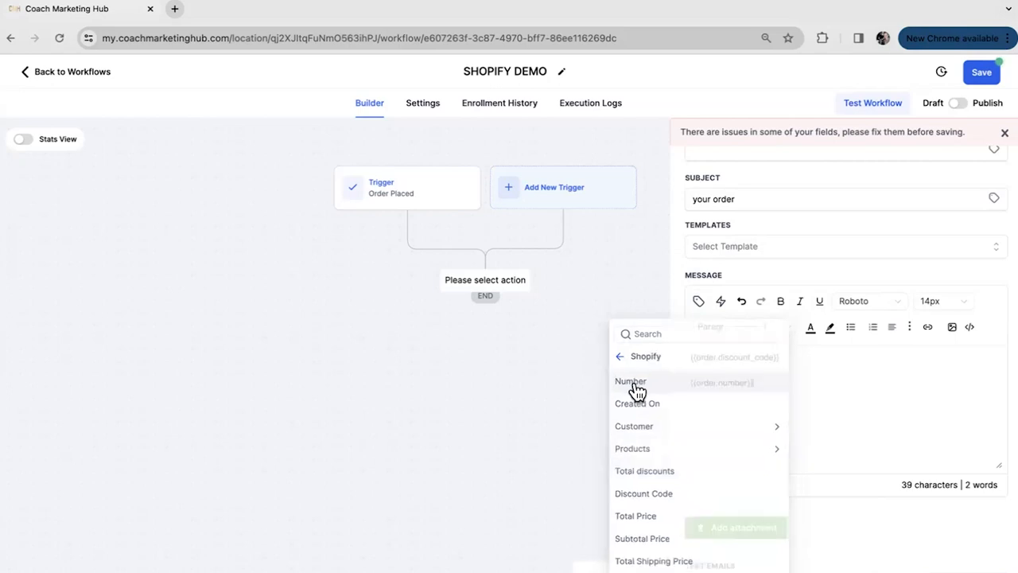
pyautogui.click(630, 382)
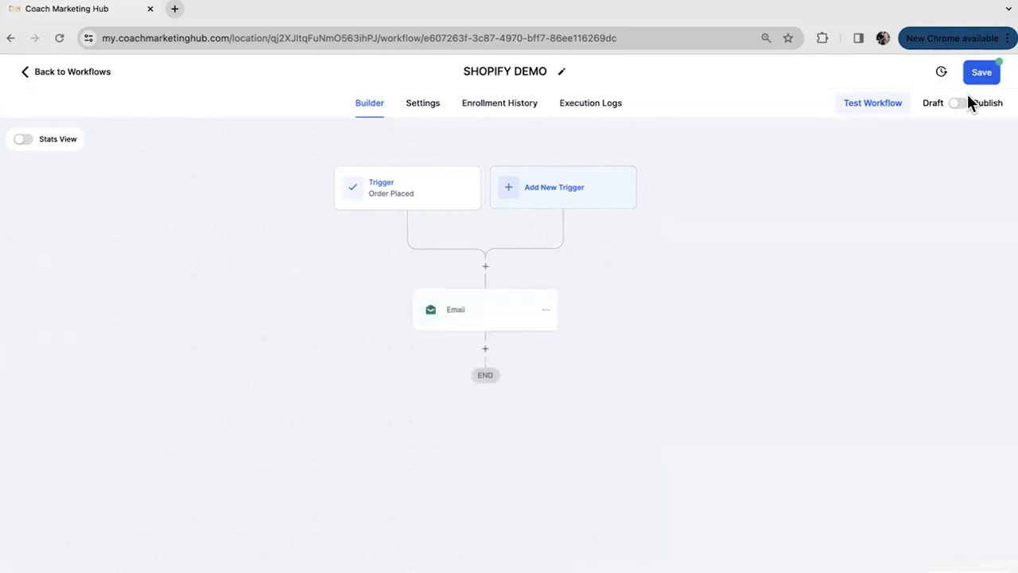
pyautogui.click(980, 73)
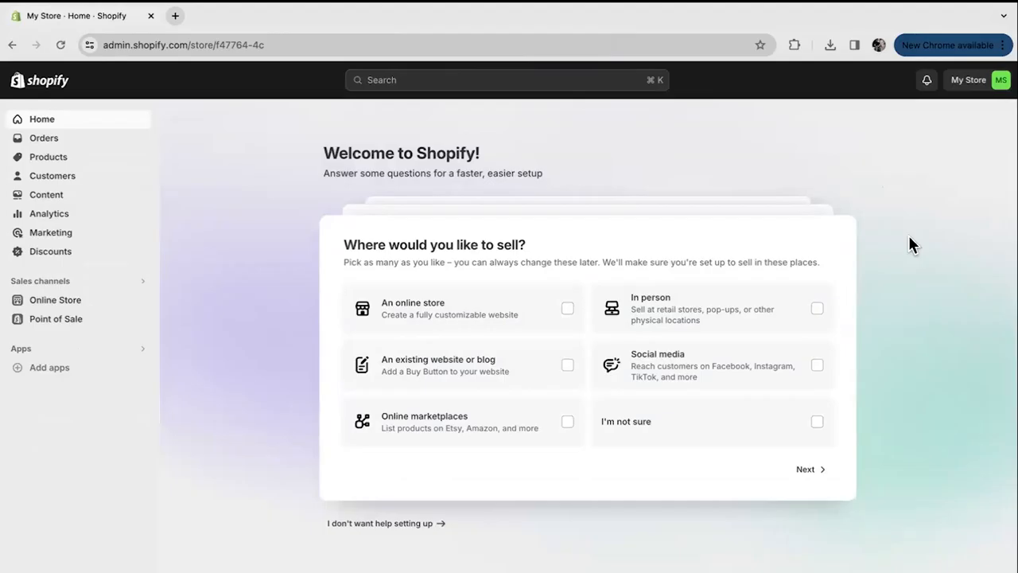
pyautogui.moveTo(210, 318)
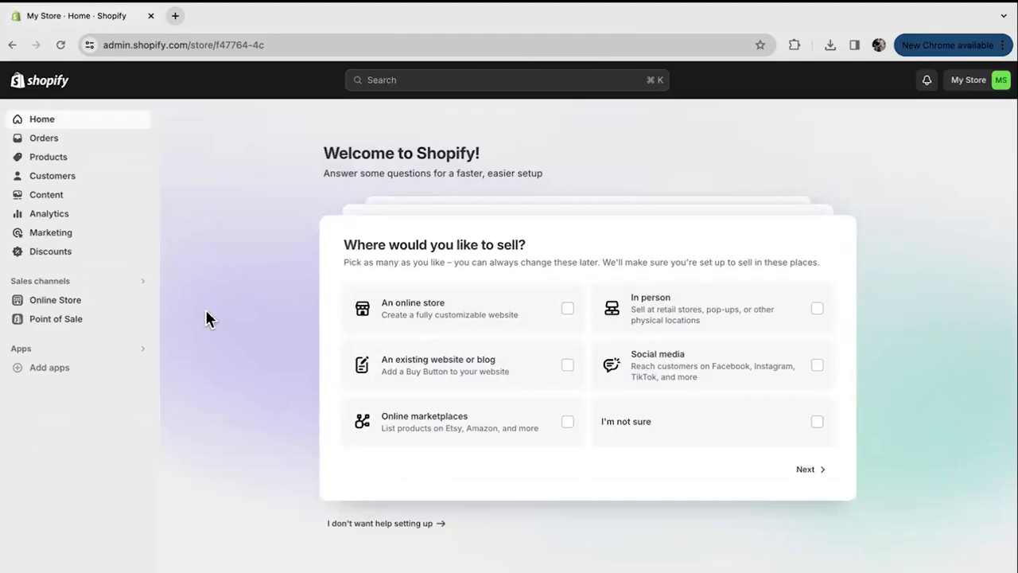
pyautogui.moveTo(206, 327)
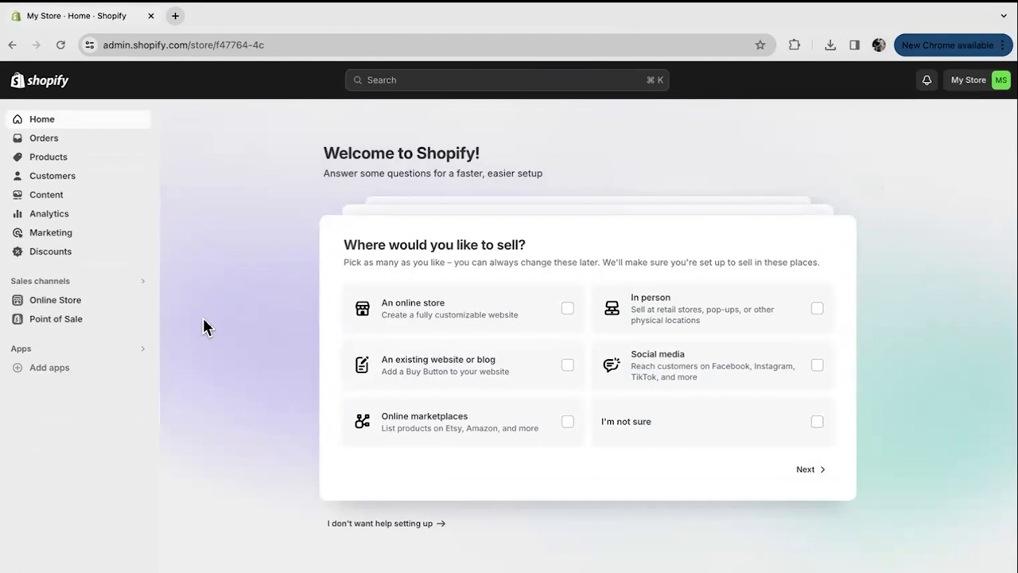
pyautogui.moveTo(56, 232)
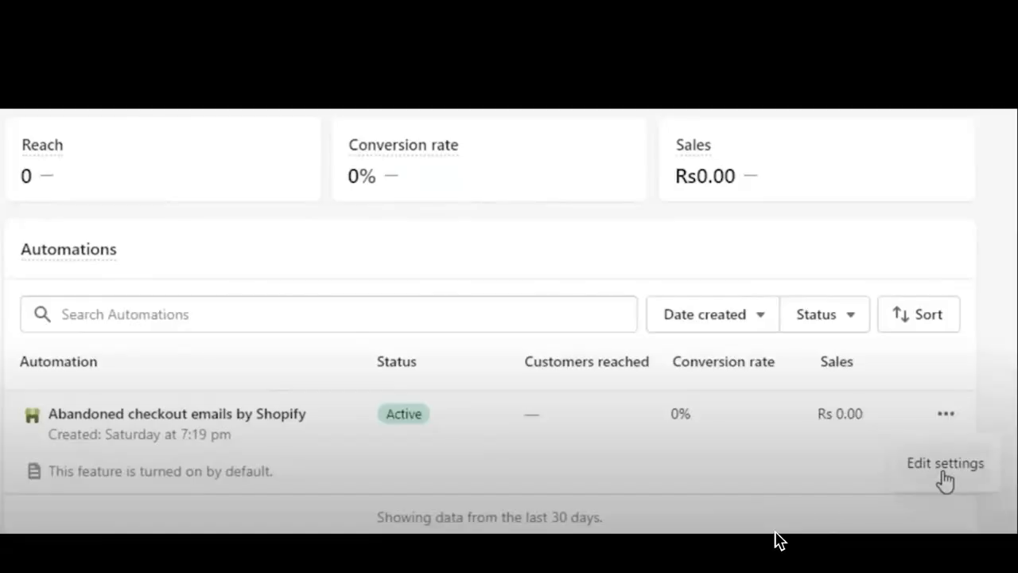
pyautogui.moveTo(709, 500)
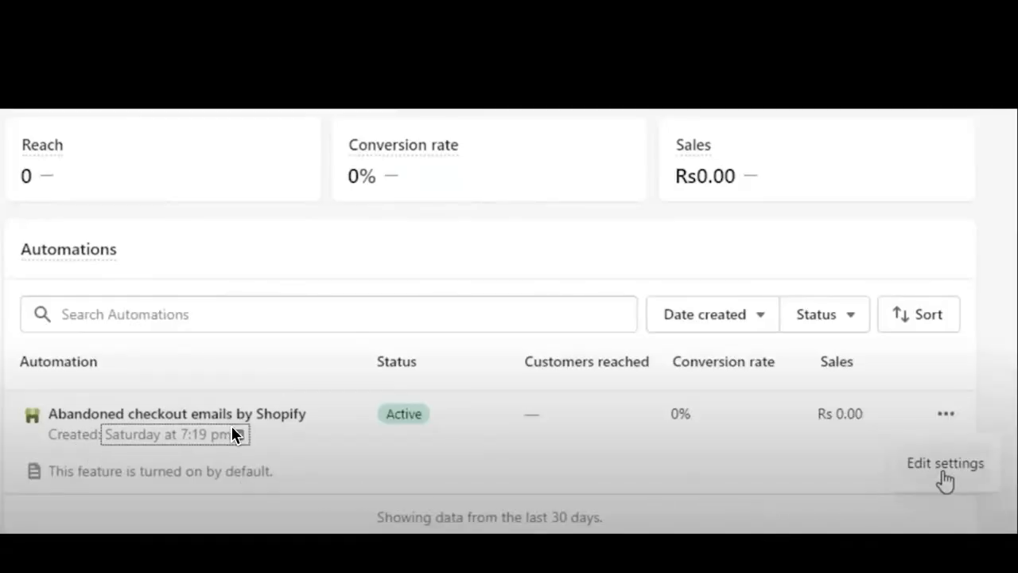
pyautogui.moveTo(942, 463)
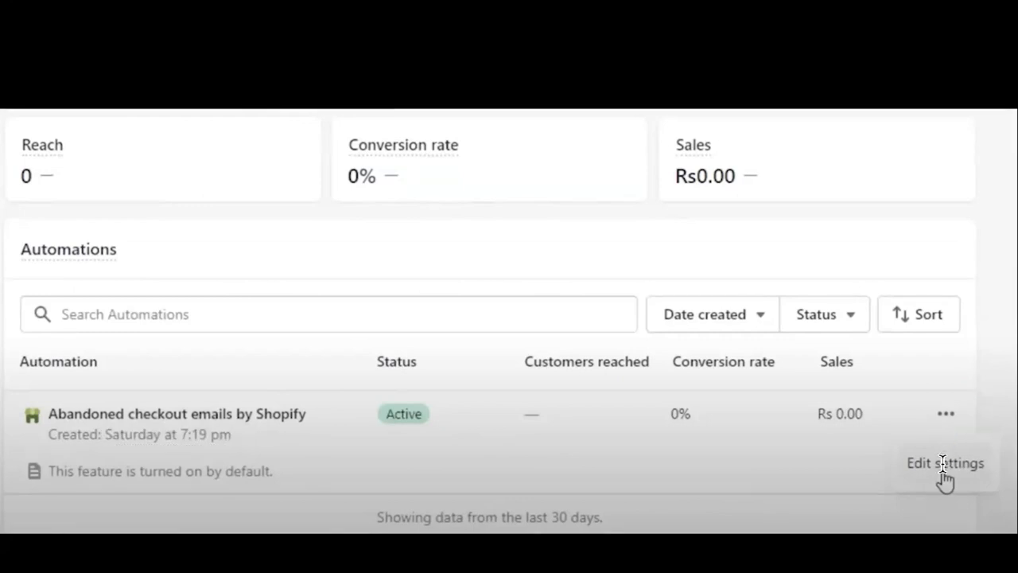
pyautogui.moveTo(951, 490)
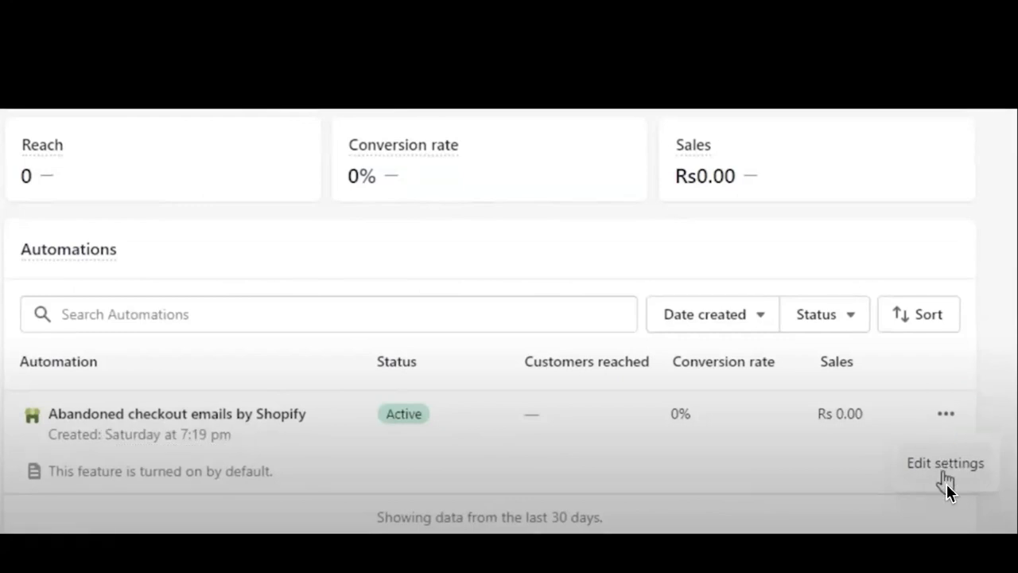